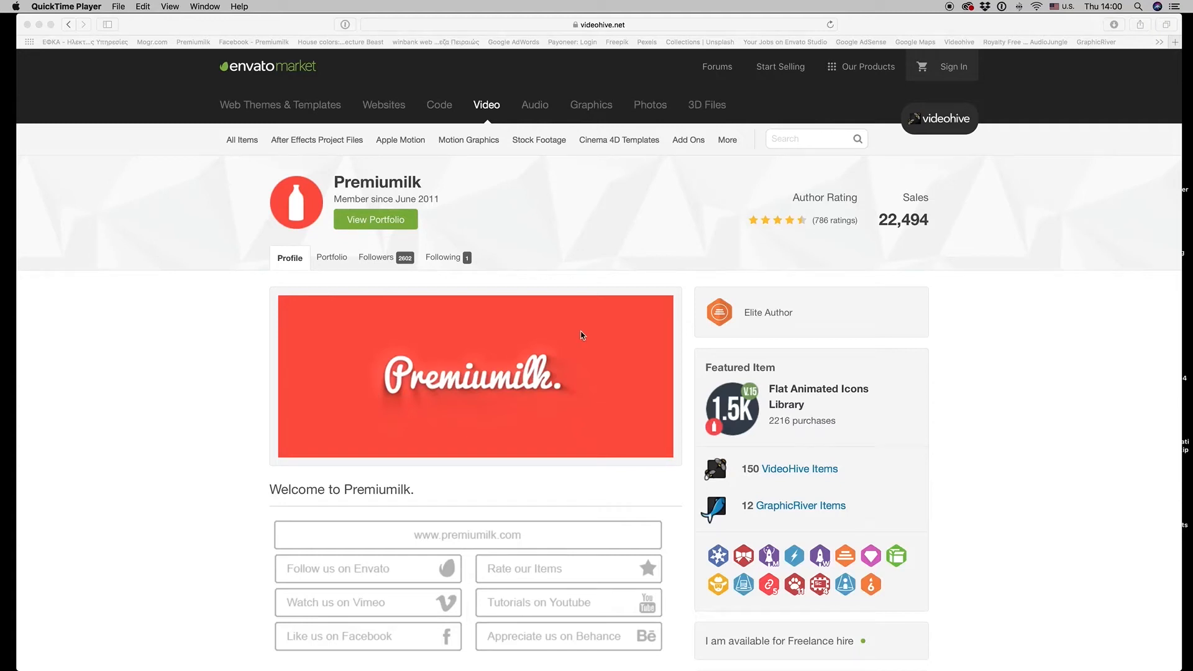
pyautogui.moveTo(905, 348)
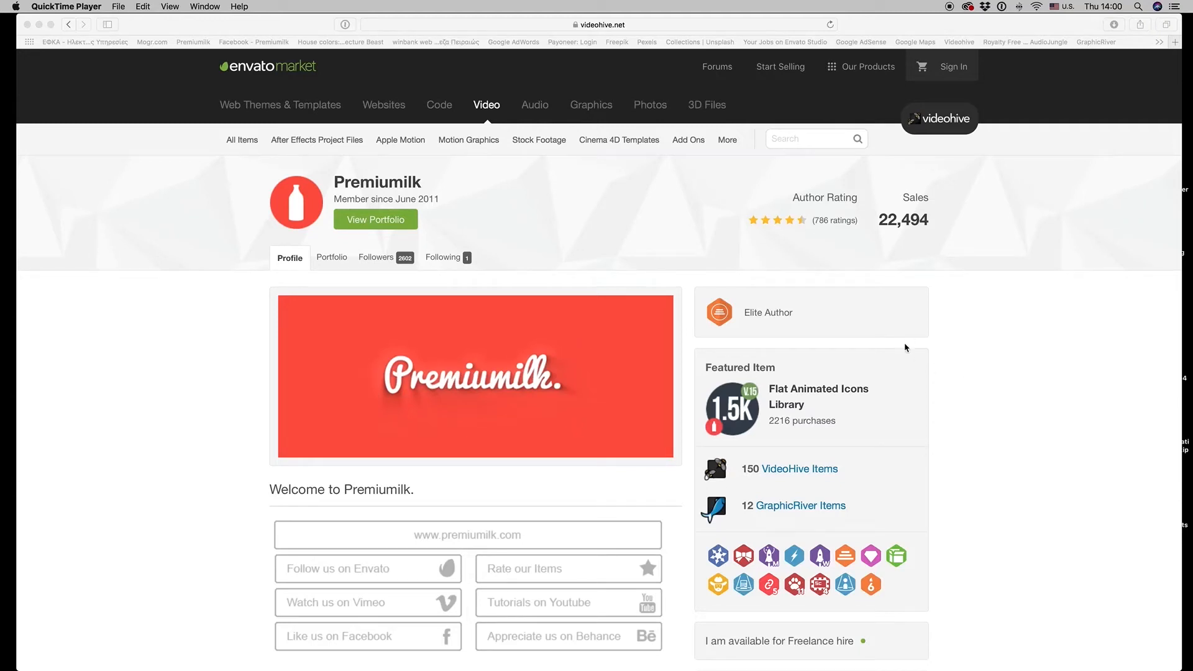
pyautogui.moveTo(918, 346)
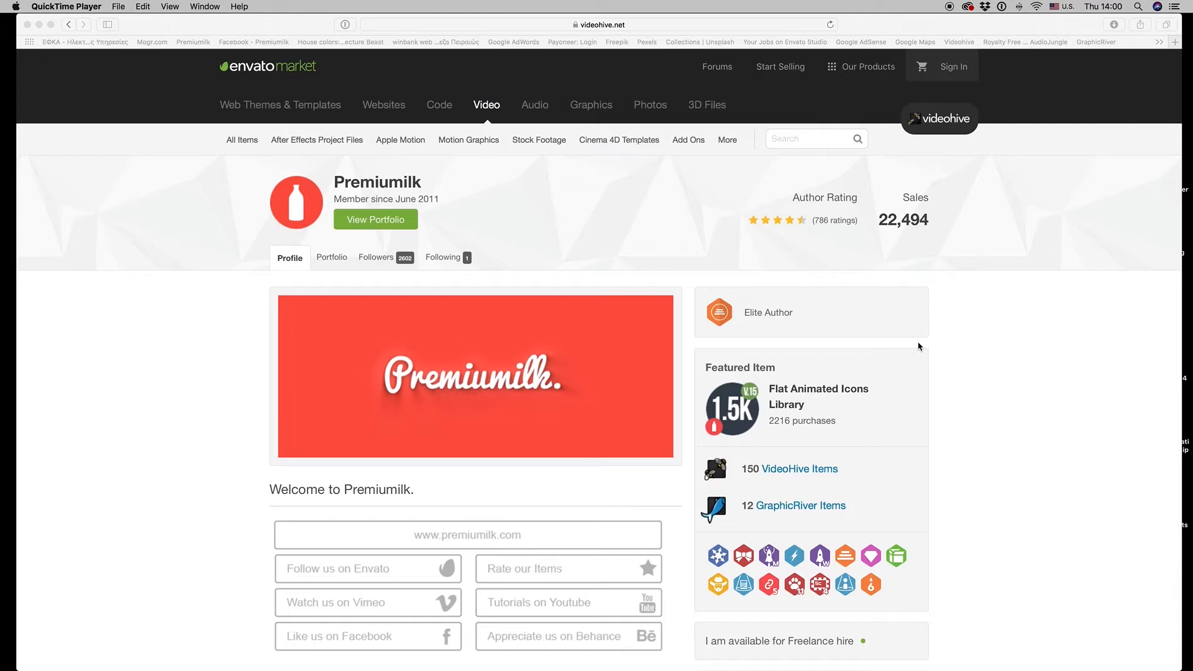
pyautogui.moveTo(604, 349)
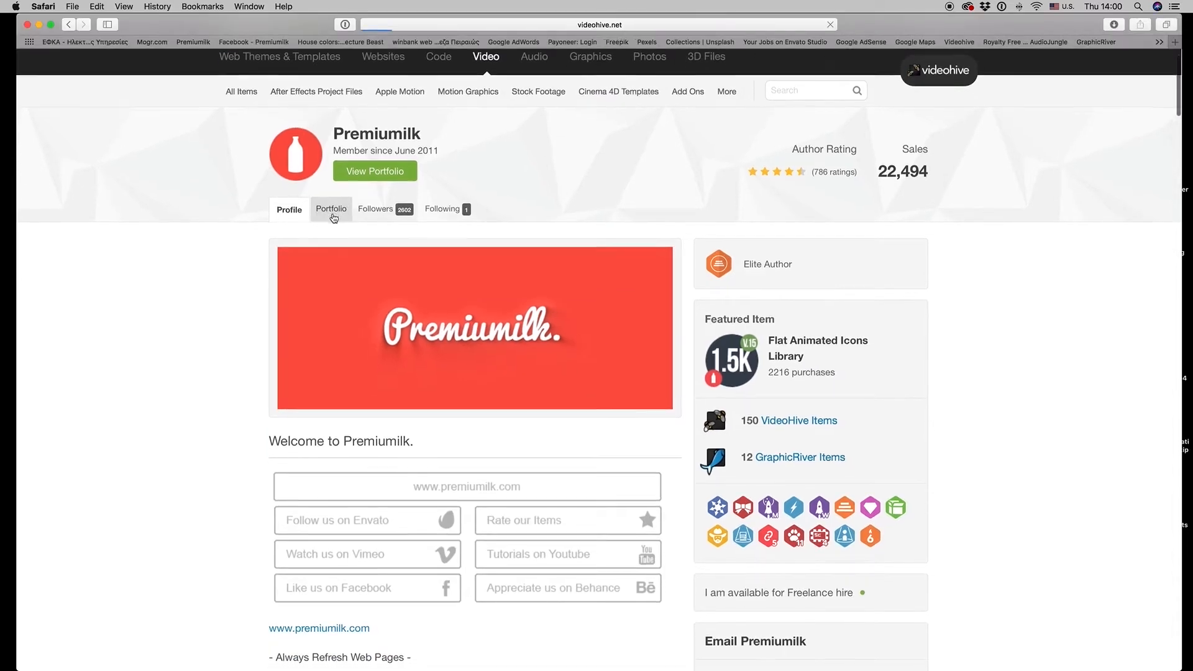
# Step: Show the Premiumilk VideoHive portfolio listing that includes Motion Typography
pyautogui.click(330, 208)
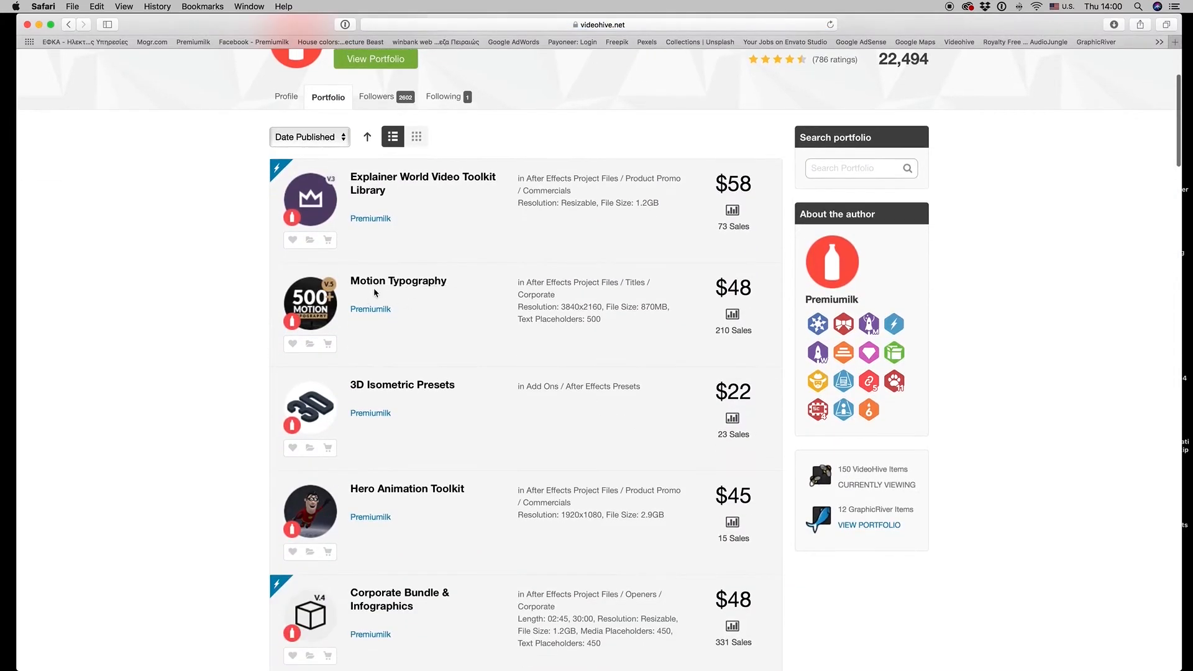
# Step: From Downloads, reach Premiere_Essential_Graphics, expand Motion_Typography_EG and select the destination path note
pyautogui.click(1113, 654)
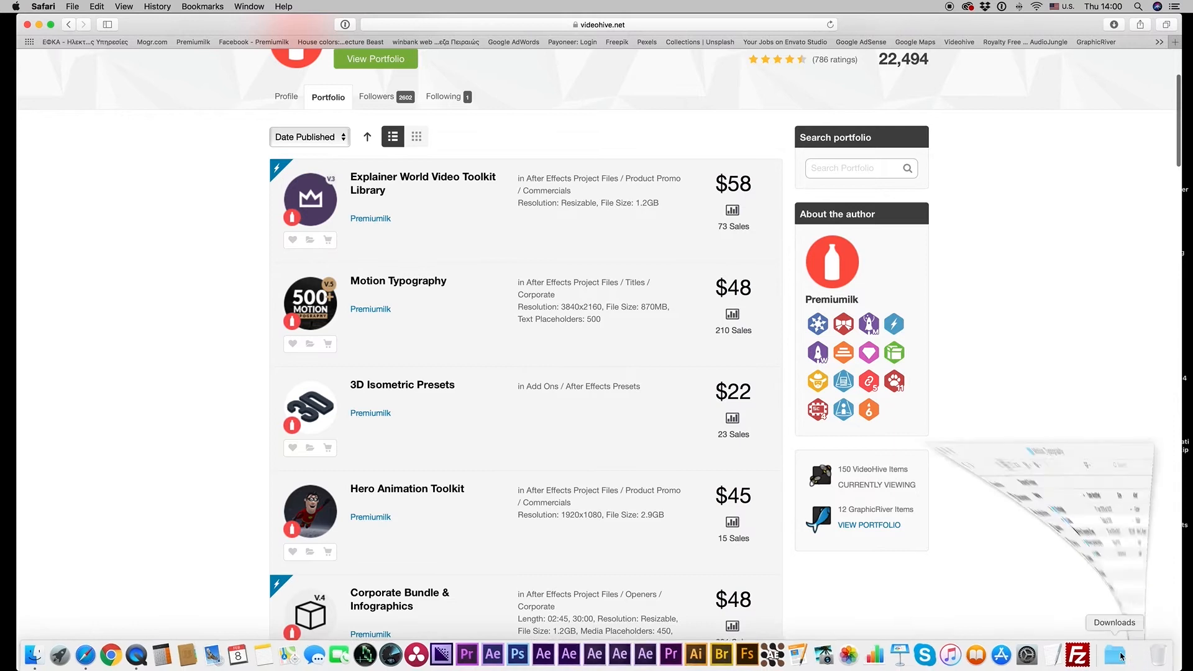
pyautogui.click(1116, 654)
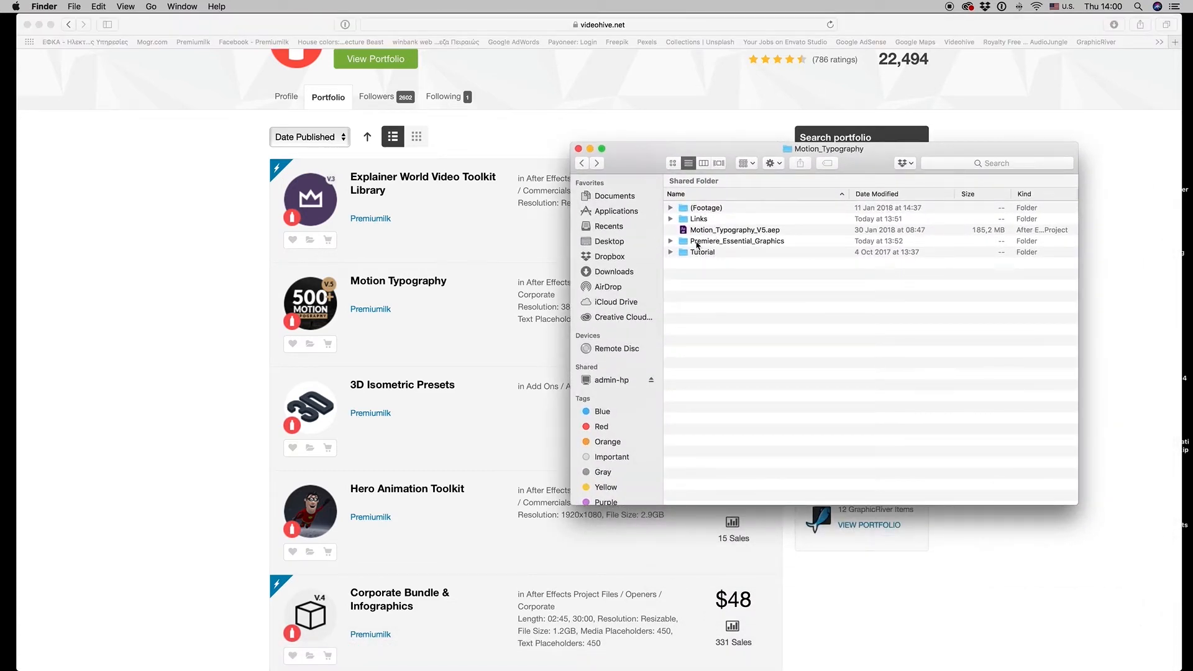
pyautogui.click(737, 240)
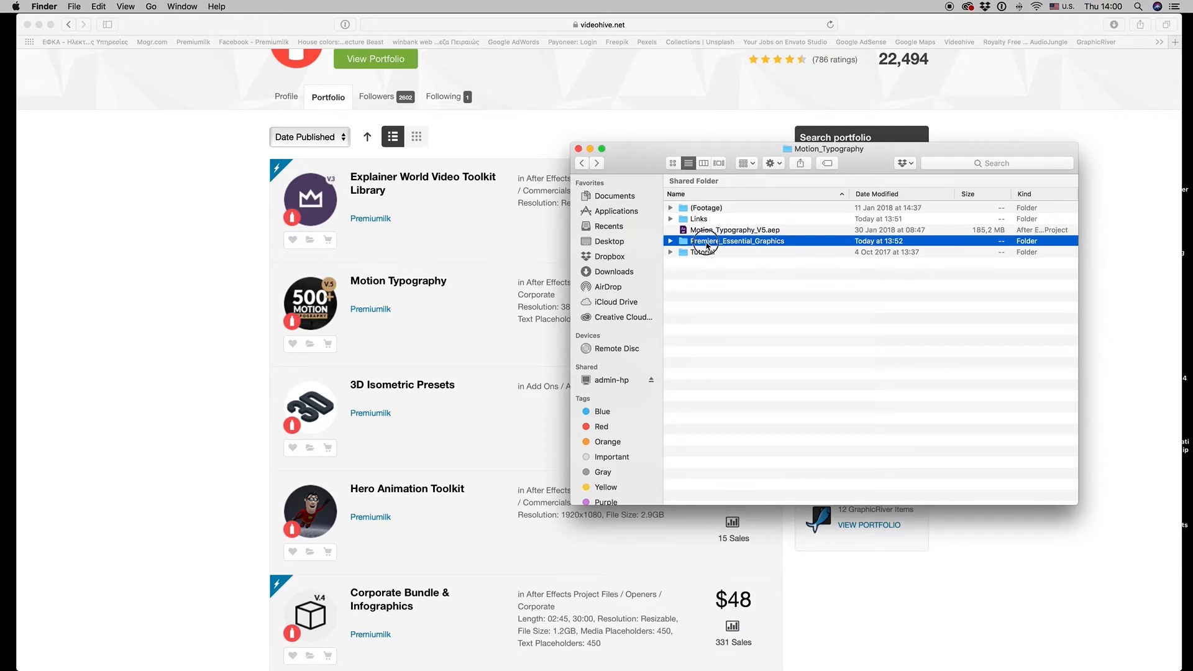
pyautogui.doubleClick(736, 239)
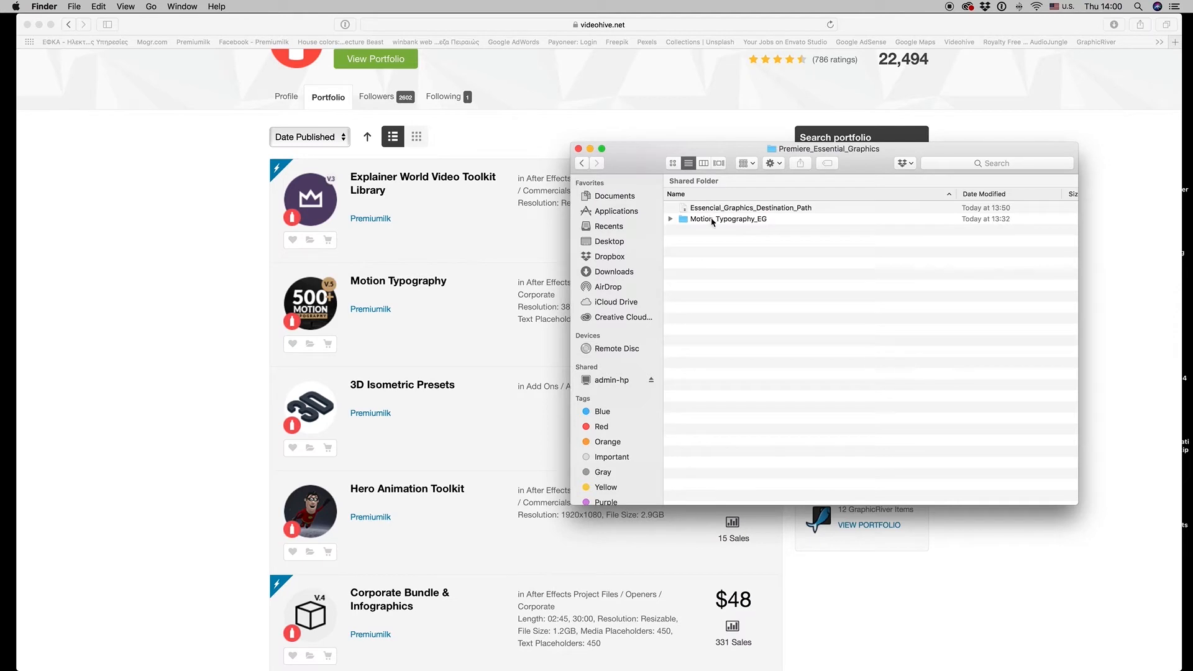
pyautogui.click(670, 219)
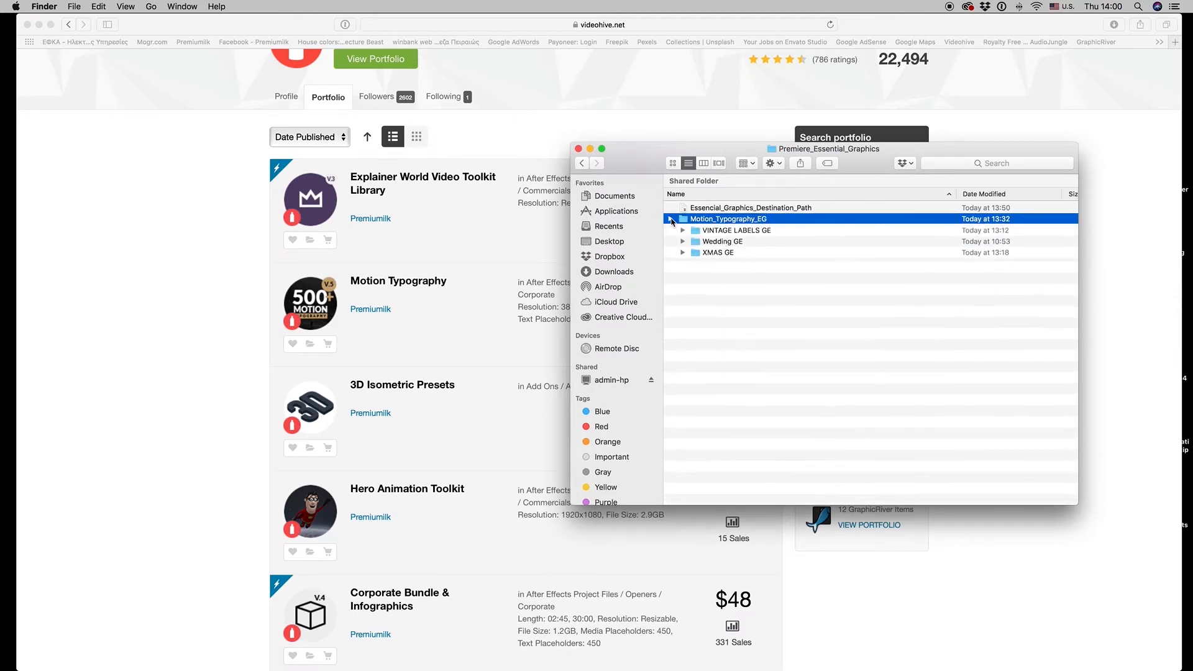
pyautogui.click(673, 219)
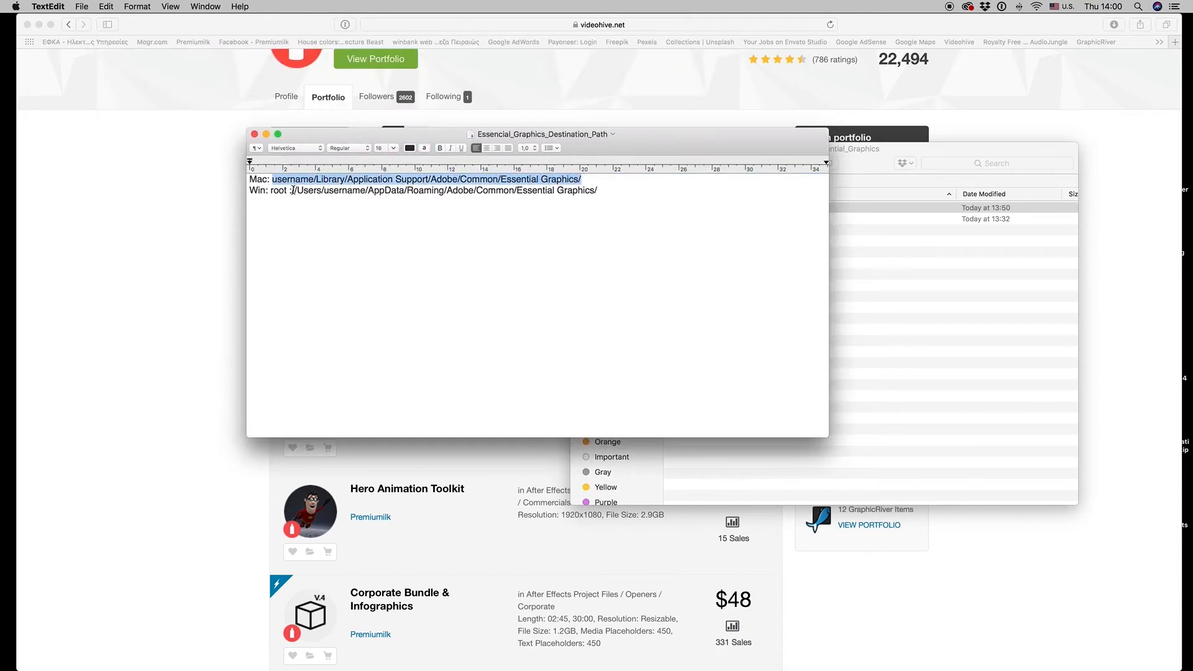
# Step: Close the Essential_Graphics_Destination_Path note after reviewing the Mac and Windows paths
pyautogui.click(597, 190)
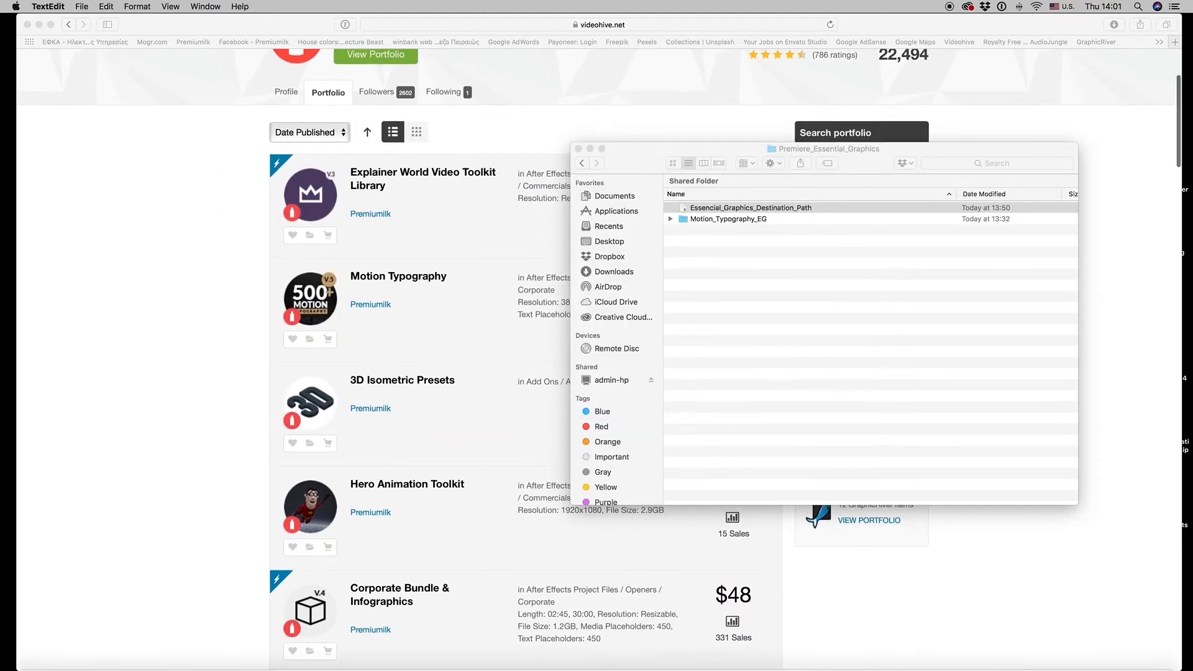
pyautogui.moveTo(681, 654)
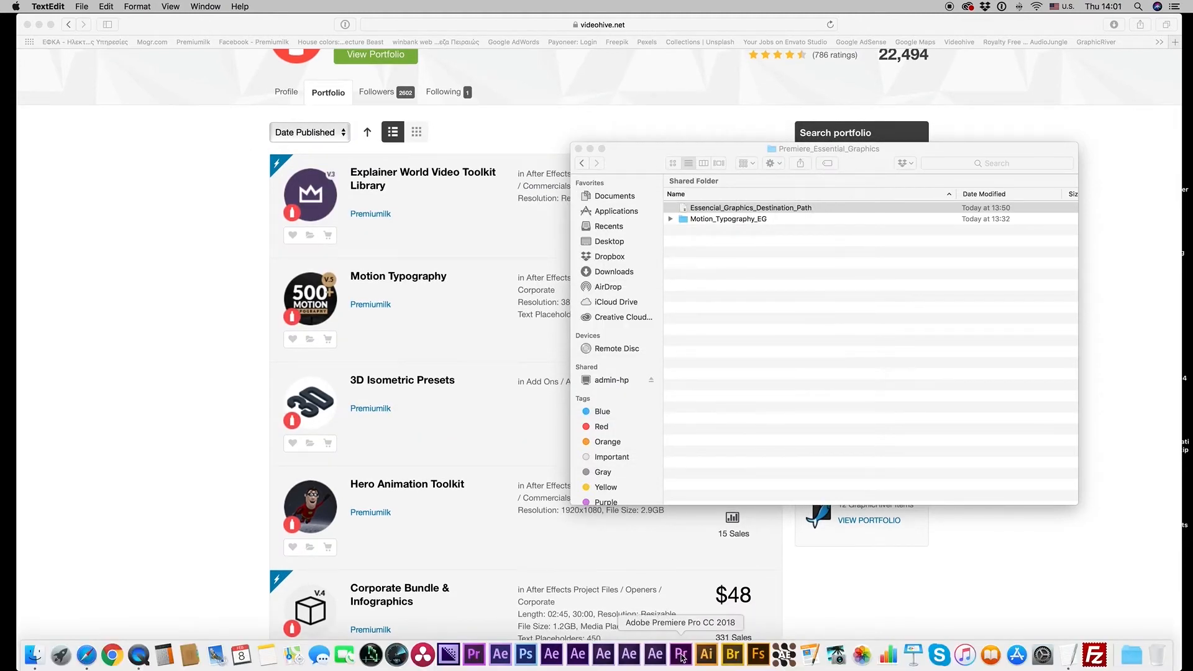
# Step: Launch Premiere Pro CC 2018 from the Dock and reach its Start screen
pyautogui.click(727, 219)
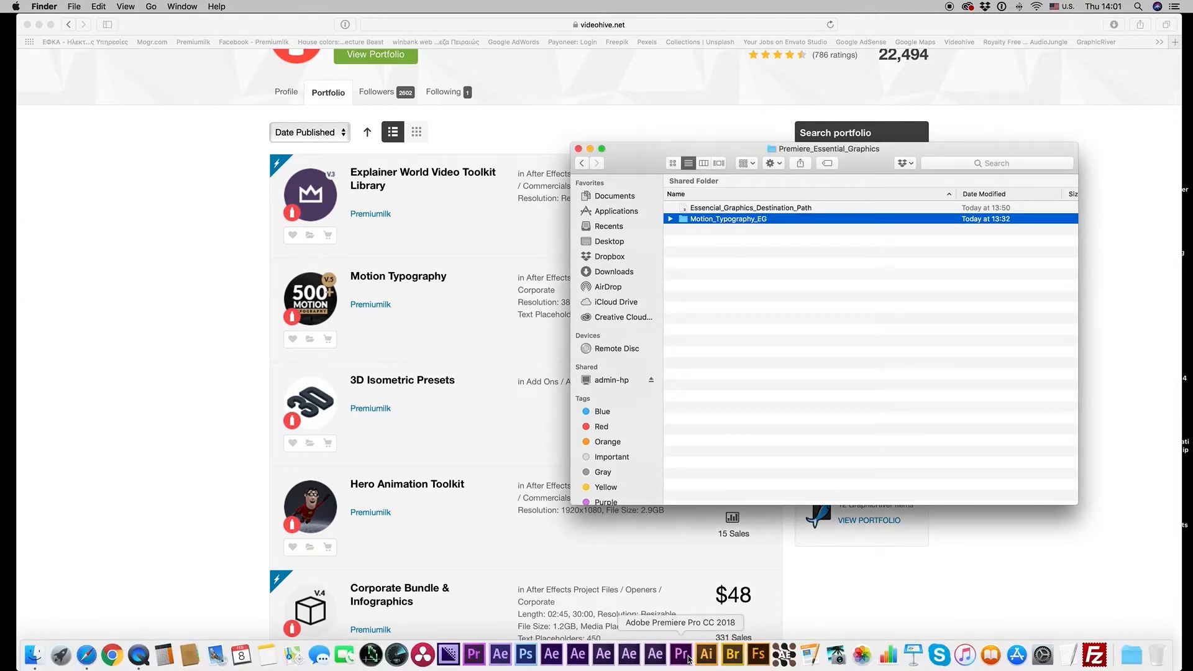
pyautogui.click(682, 652)
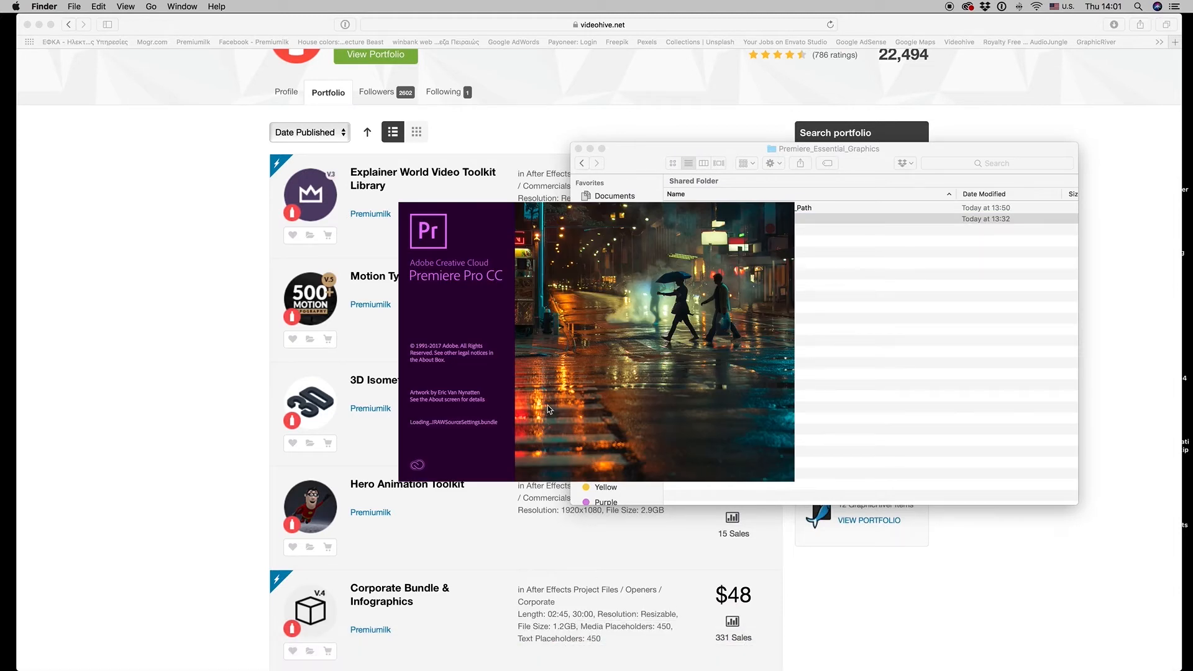
pyautogui.scroll(-3)
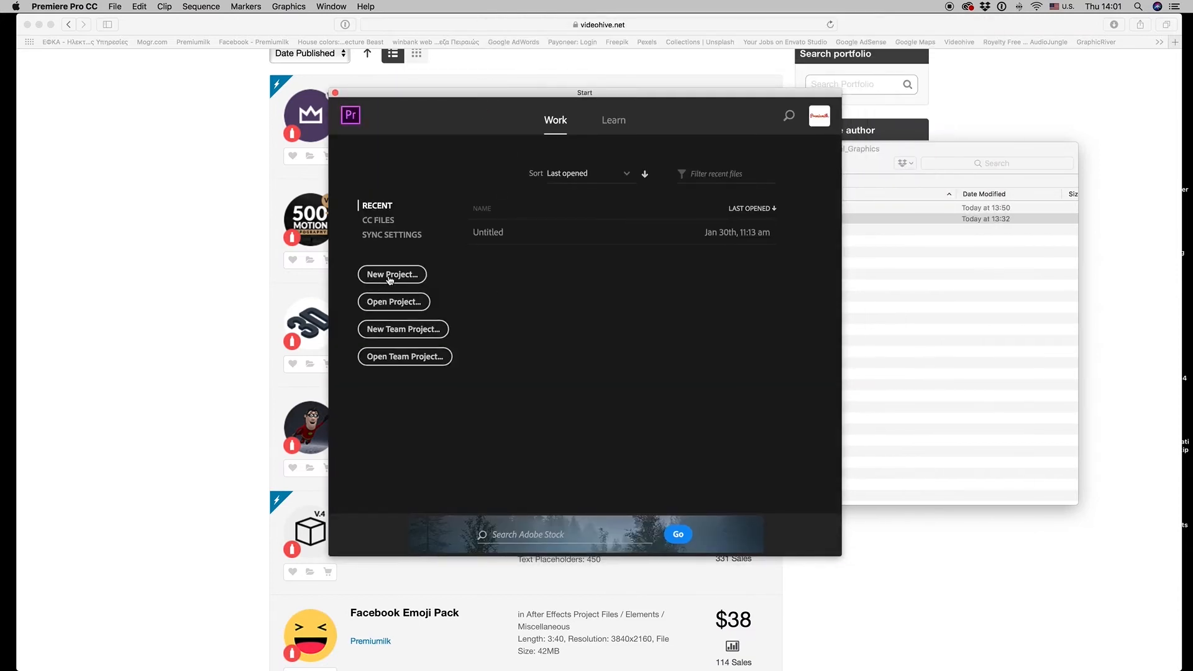
# Step: Create a new project named Motion_Typography
pyautogui.click(391, 273)
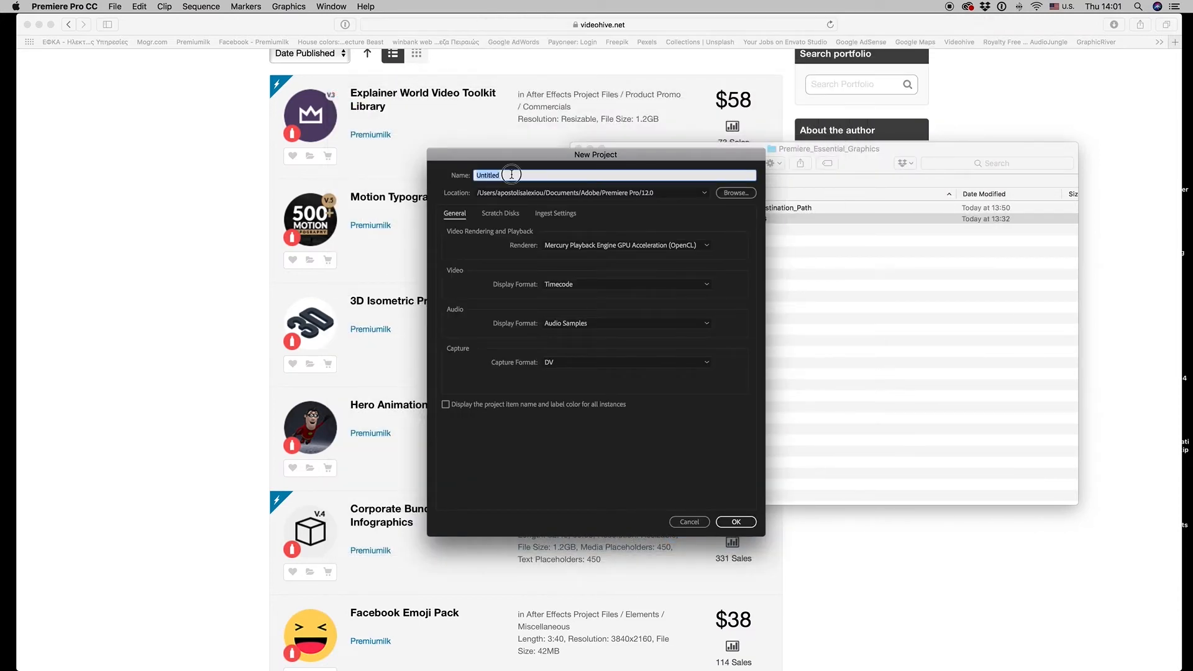
pyautogui.write('Motion_Typo')
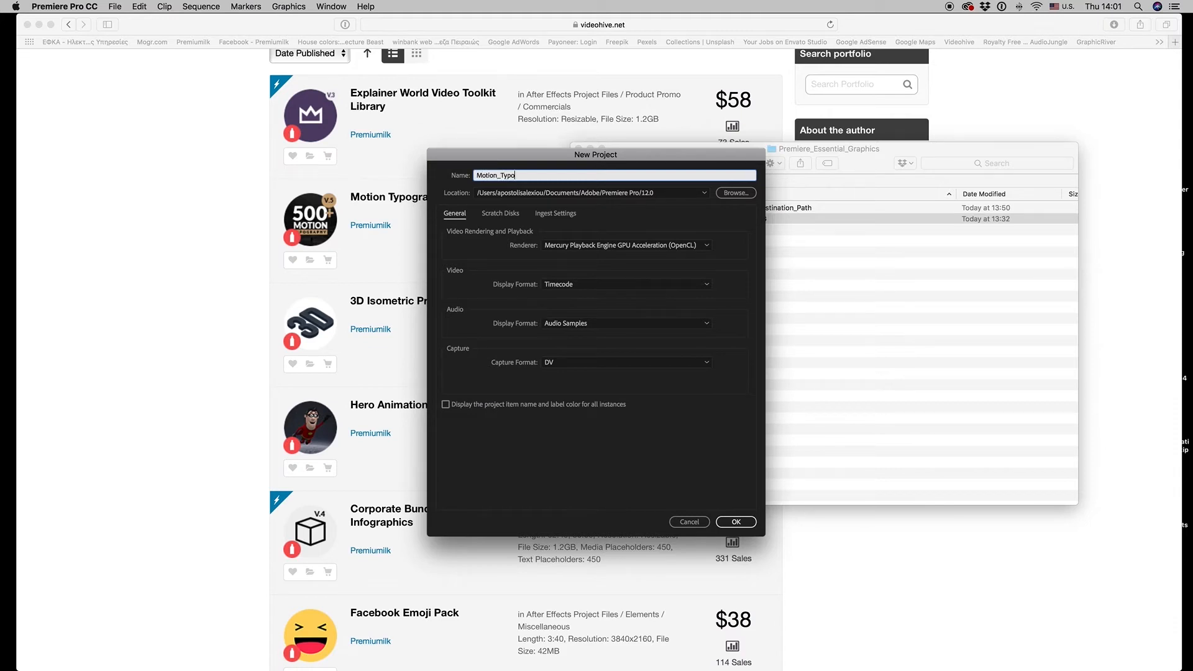
pyautogui.write('graphy')
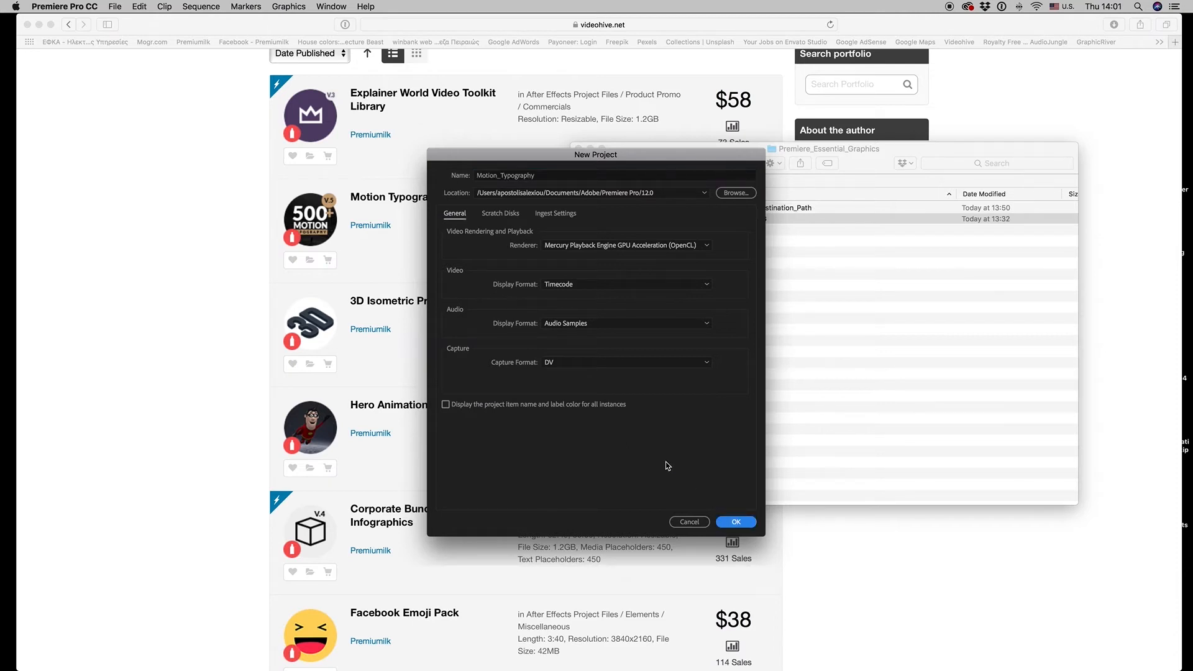
pyautogui.click(735, 521)
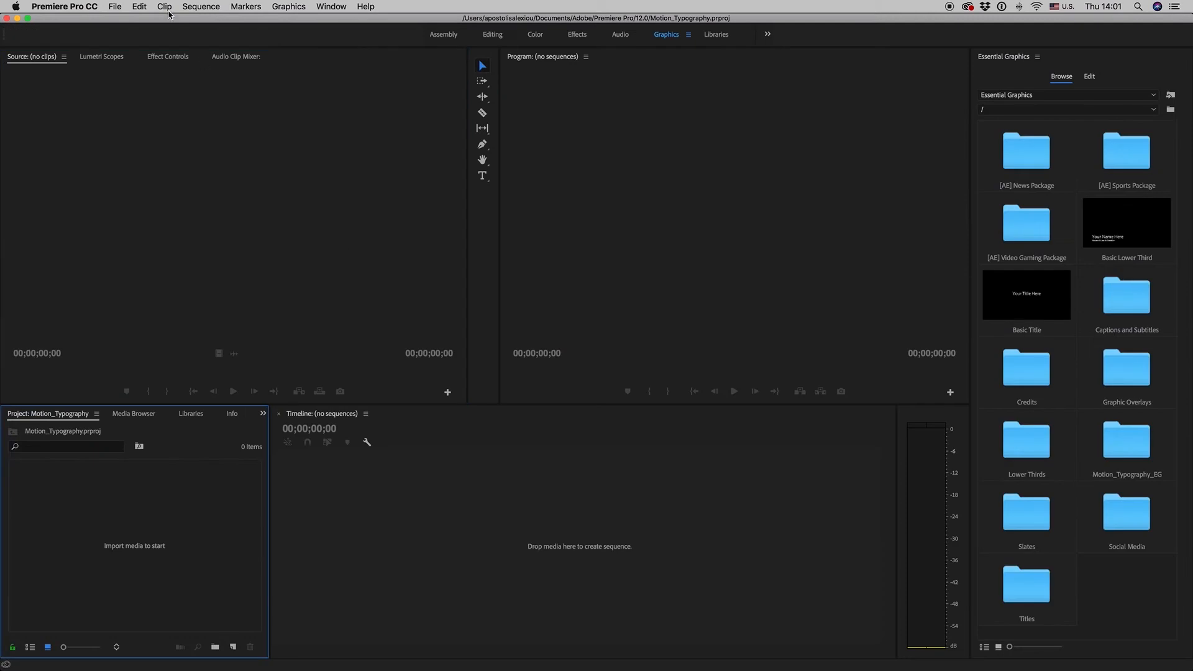
# Step: Create Sequence 01 from the HDV 1080p25 preset via File > New > Sequence
pyautogui.click(114, 6)
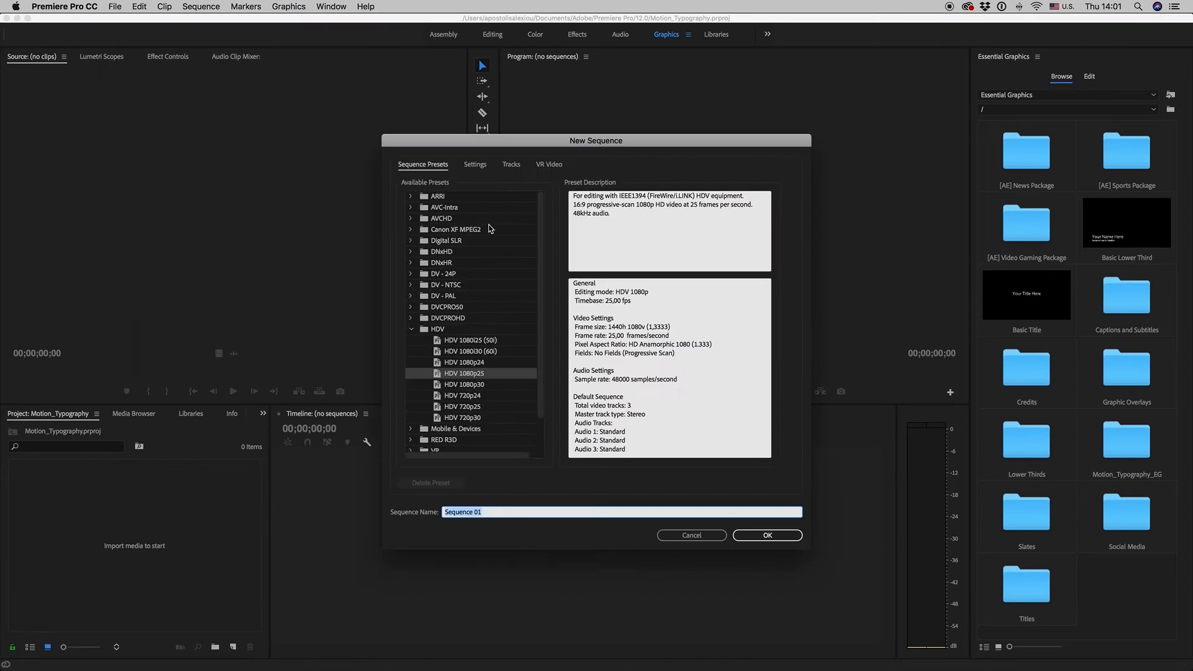
pyautogui.moveTo(441, 334)
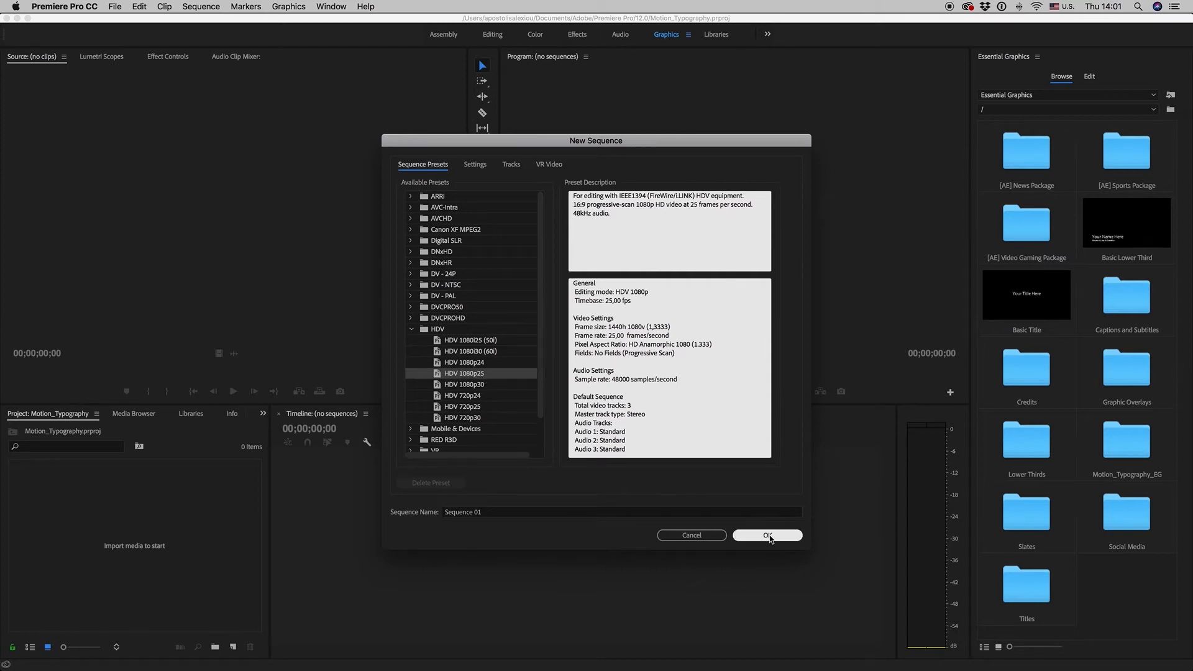
pyautogui.click(767, 534)
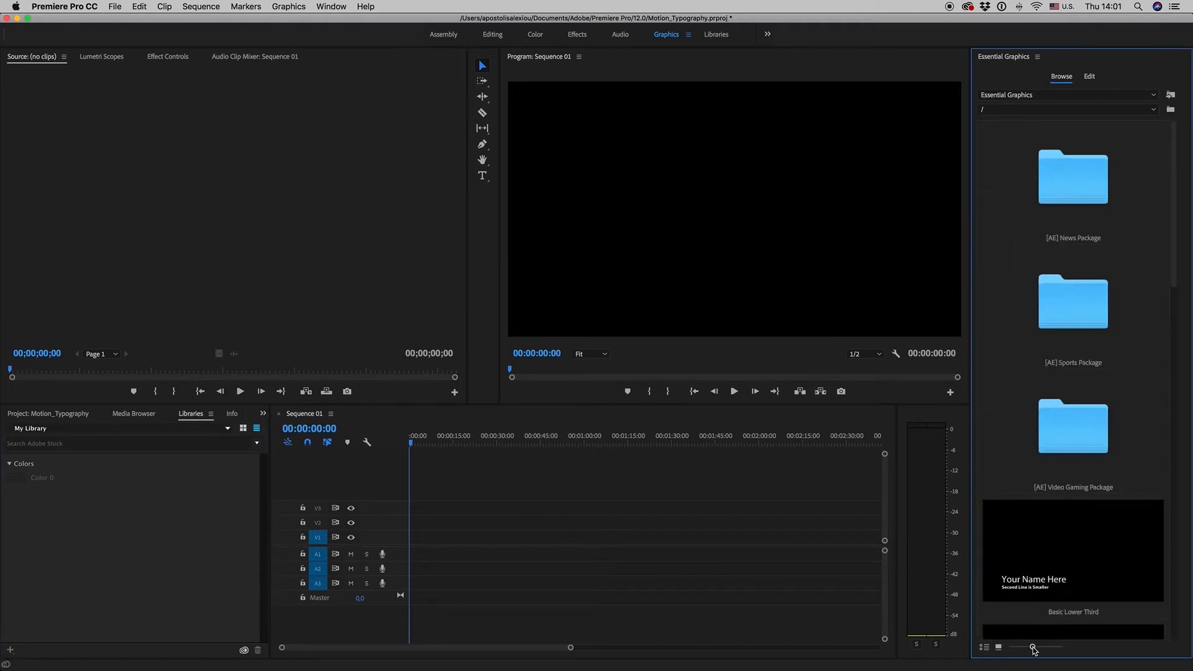
# Step: In Essential Graphics Browse, enter Motion_Typography_EG and then the MINIMAL GE template folder
pyautogui.click(983, 646)
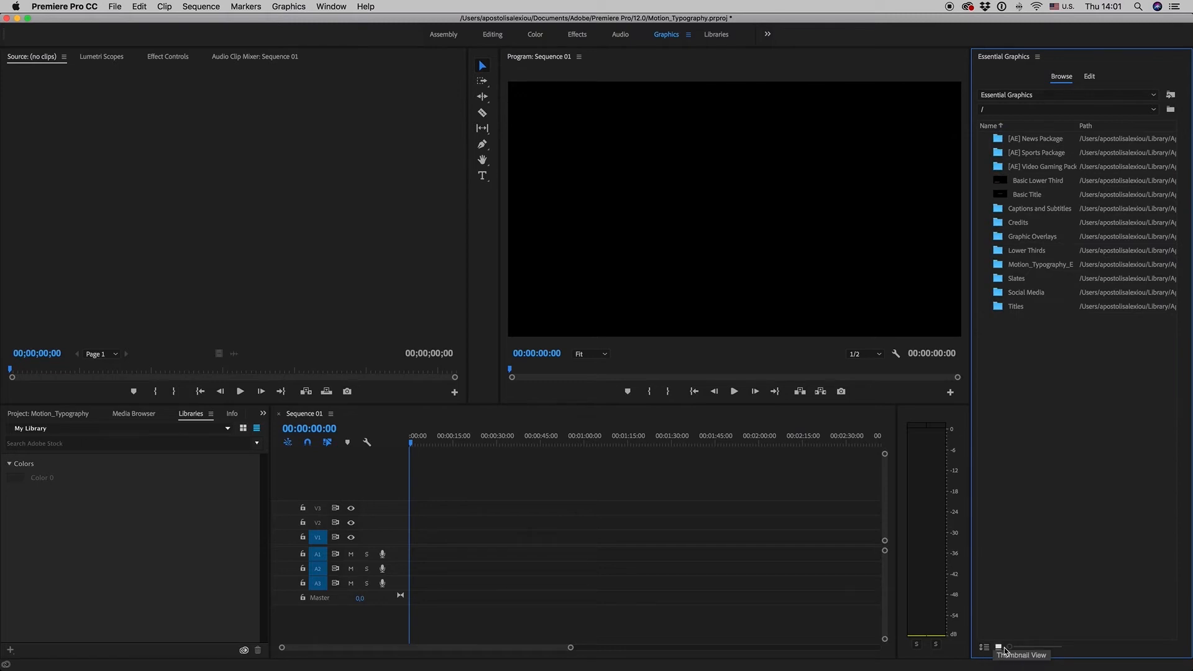
pyautogui.click(997, 647)
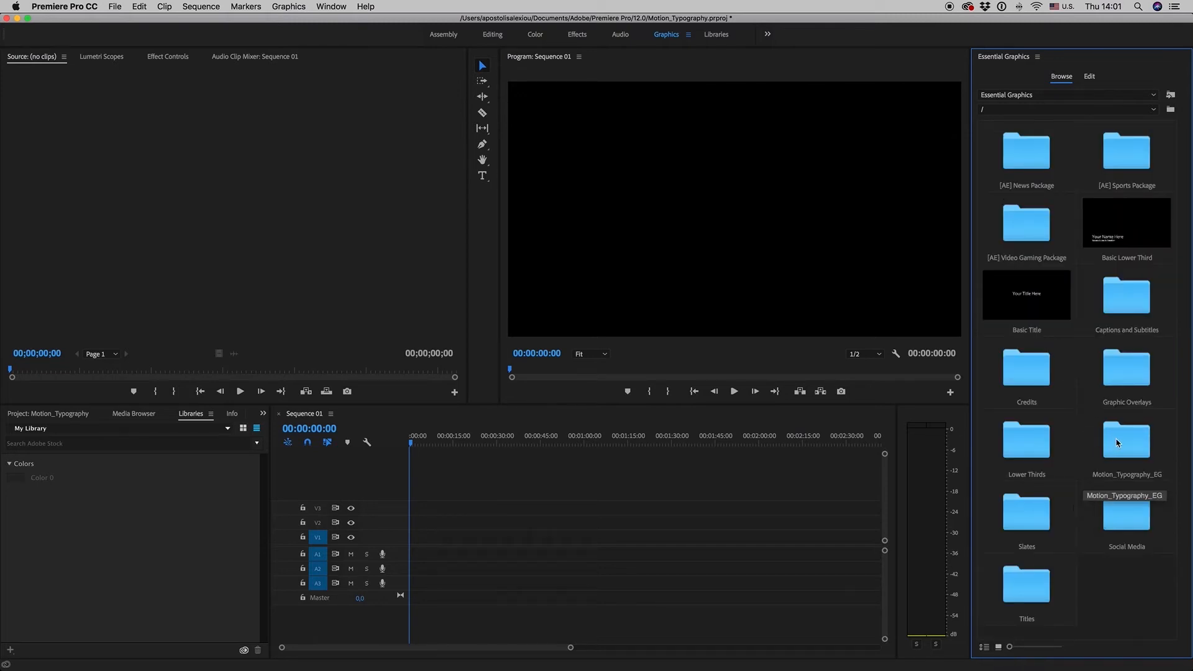
pyautogui.doubleClick(1126, 443)
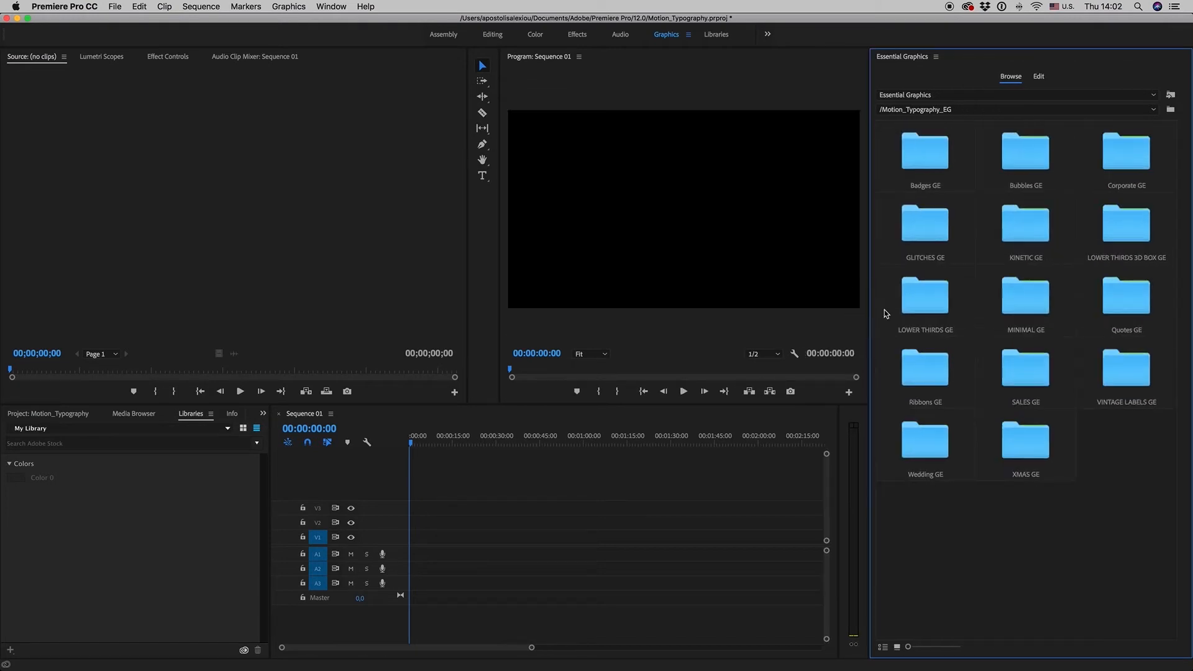
pyautogui.doubleClick(1024, 298)
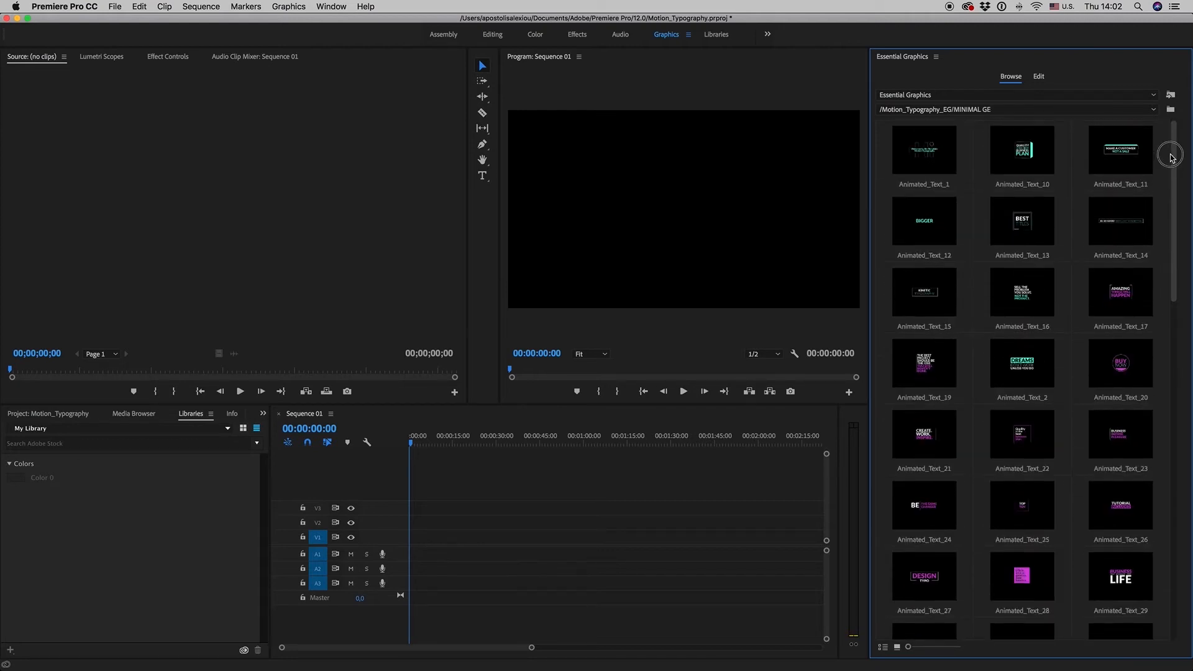
# Step: Place Animated_Text_1 on track V1, dismiss the Clip Mismatch Warning and show its Edit properties
pyautogui.click(923, 150)
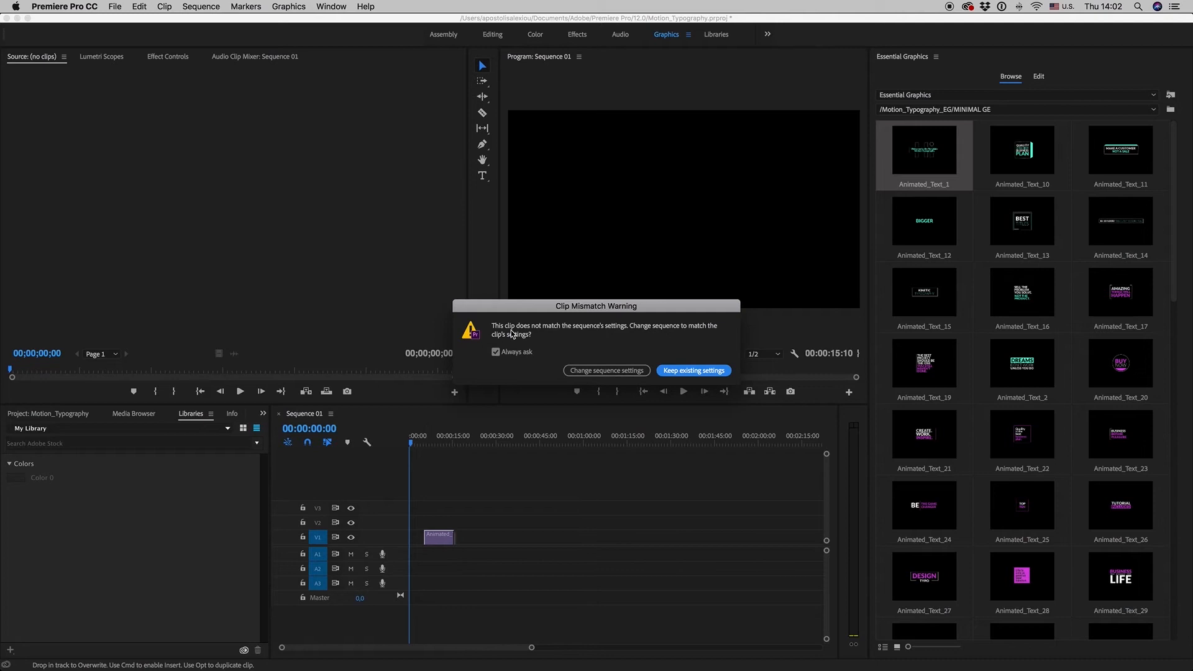
pyautogui.moveTo(600, 336)
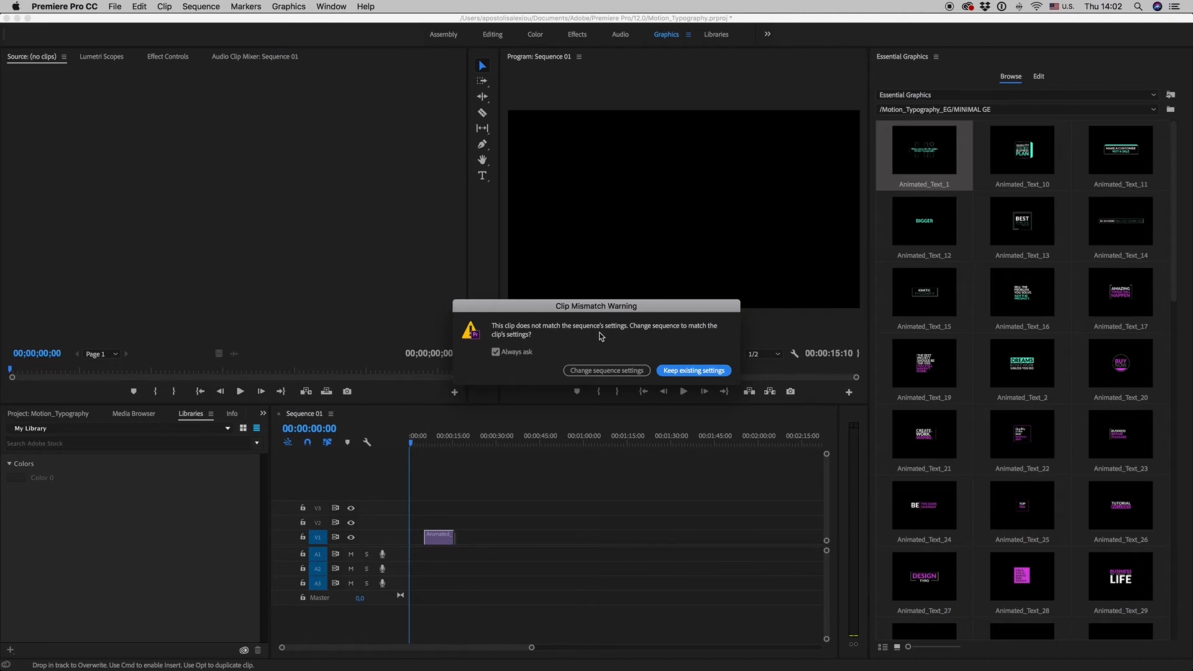
pyautogui.moveTo(639, 386)
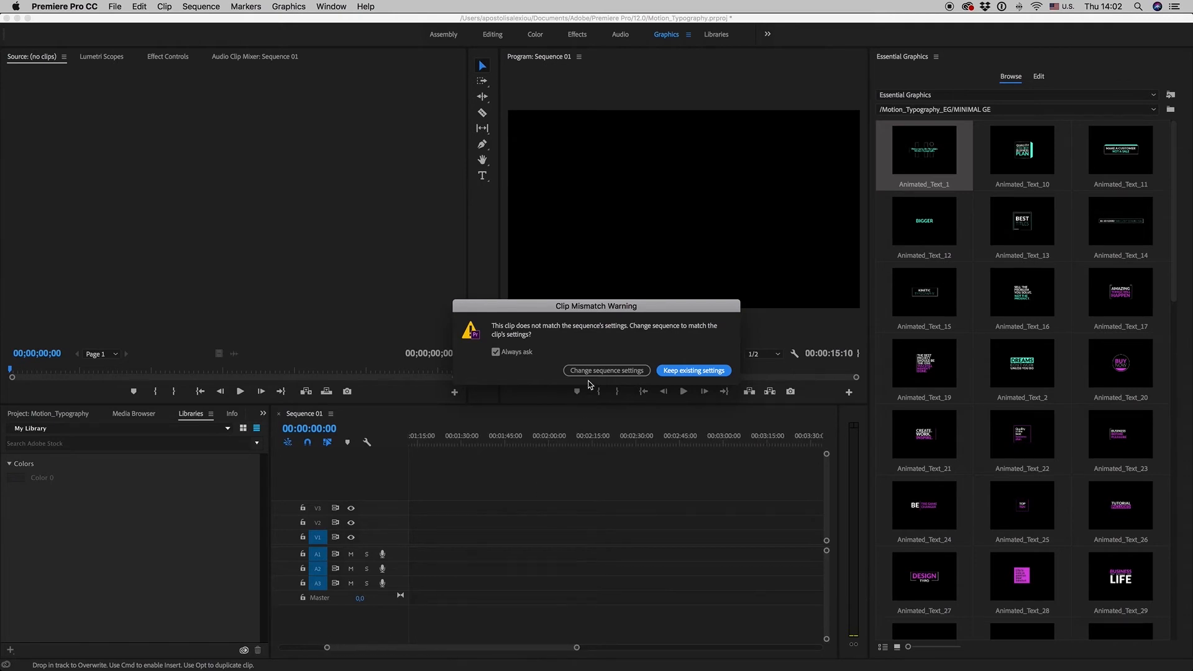
pyautogui.moveTo(622, 375)
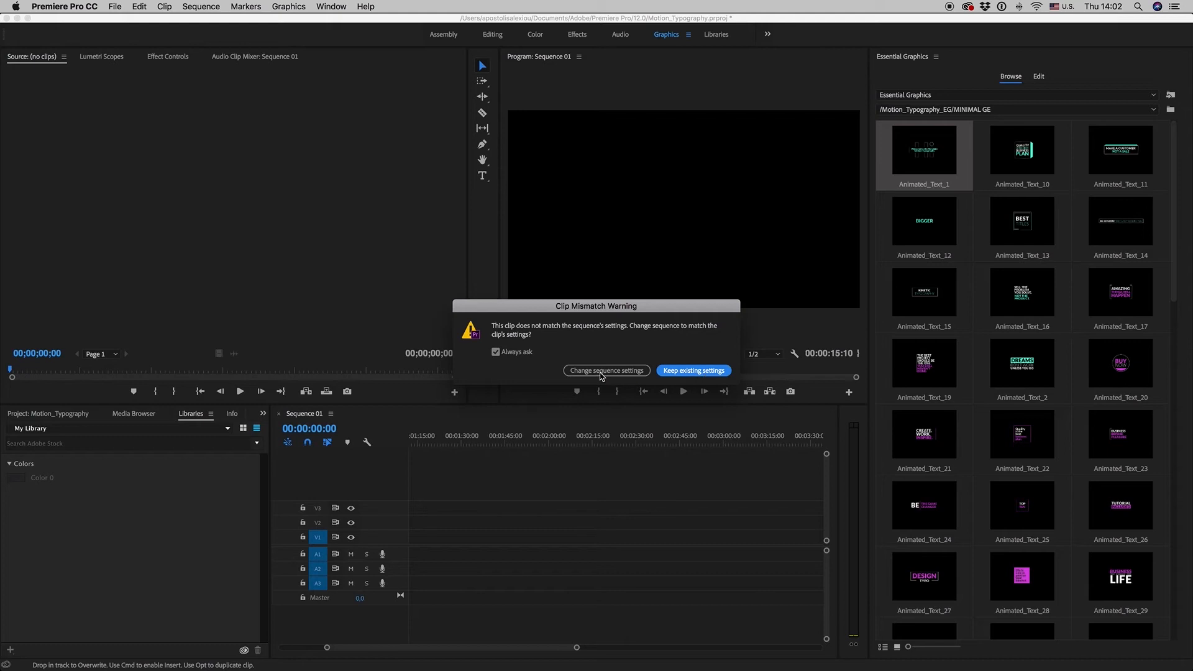
pyautogui.moveTo(600, 394)
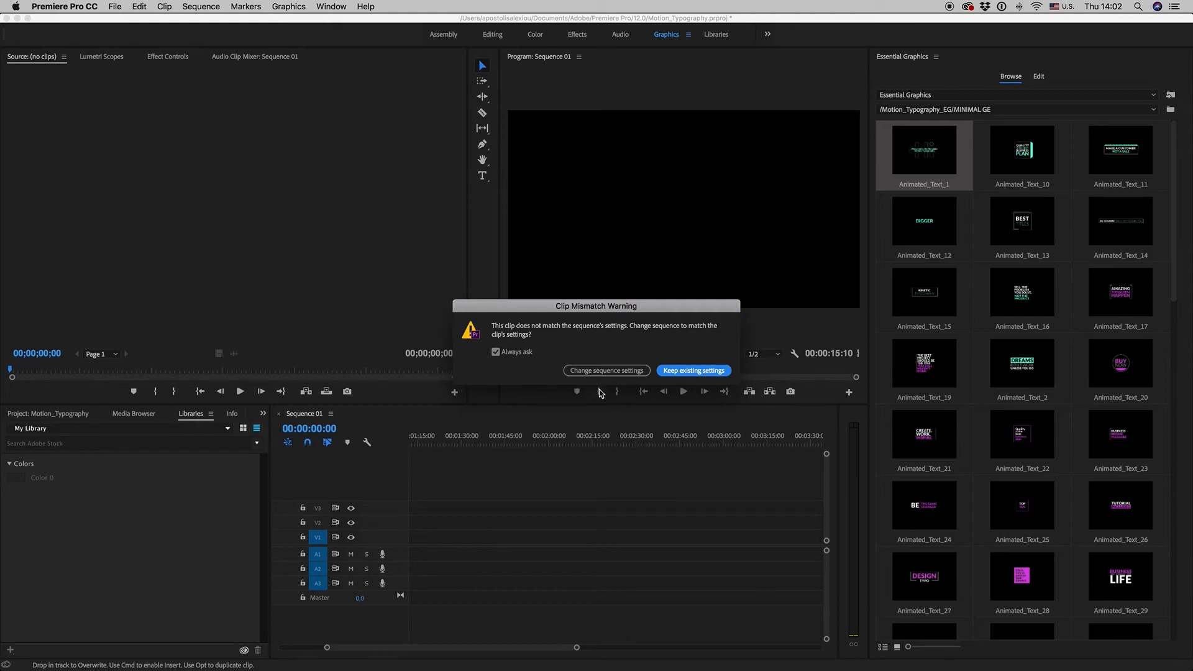
pyautogui.click(692, 370)
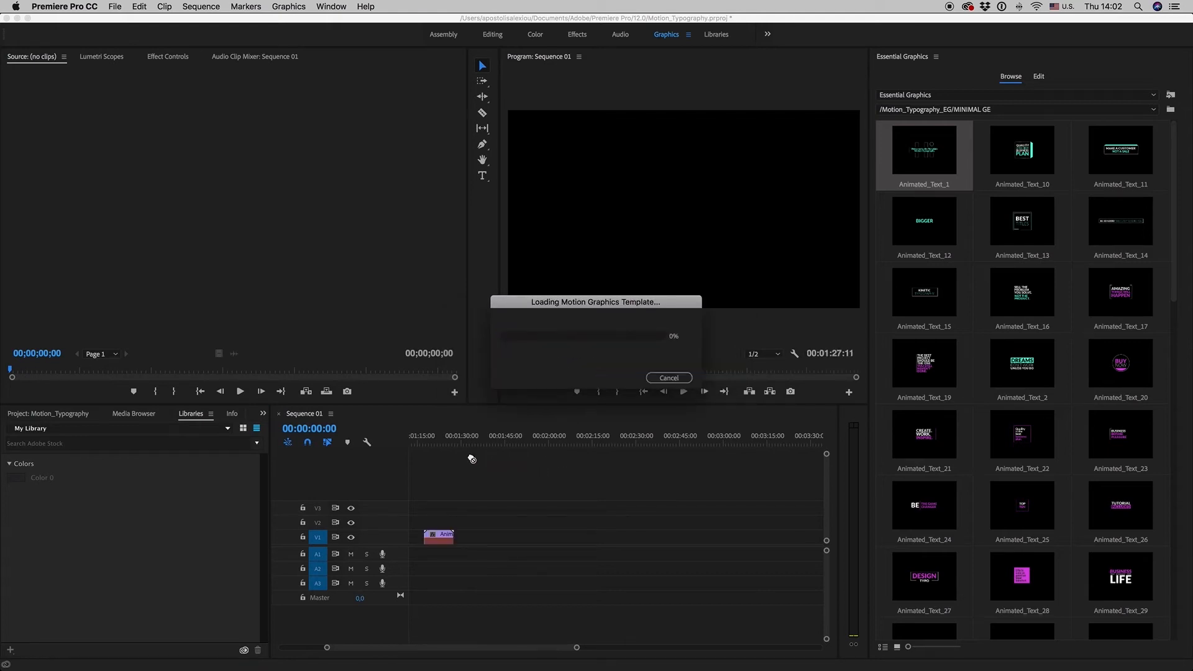
pyautogui.moveTo(483, 491)
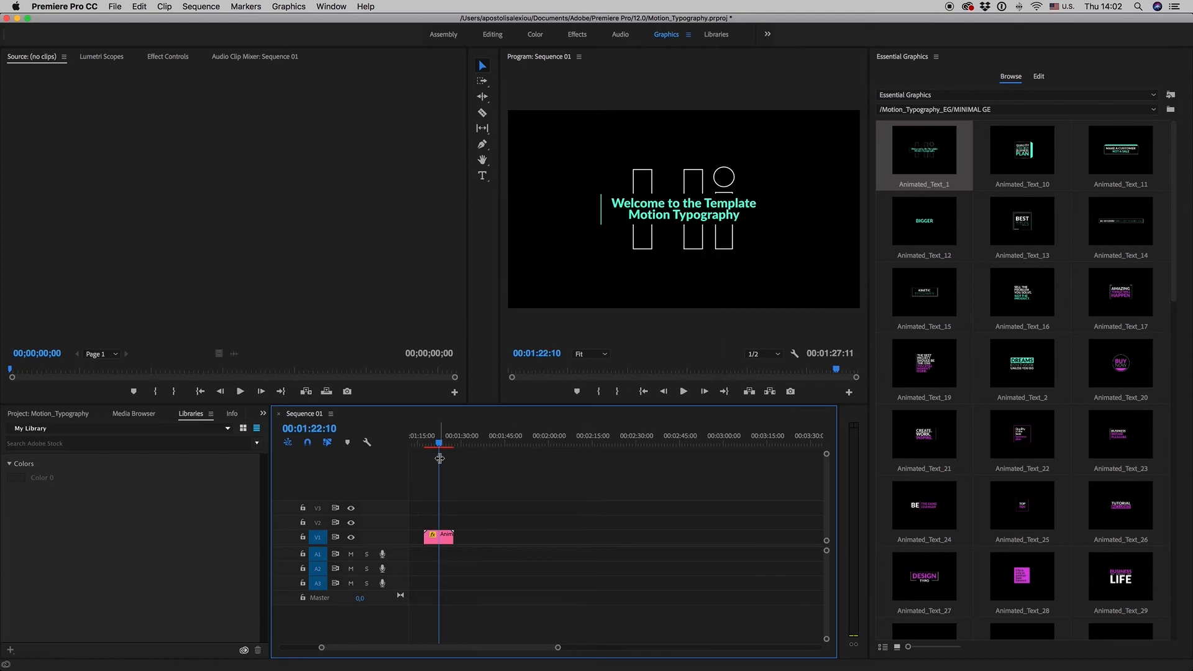
pyautogui.click(1037, 76)
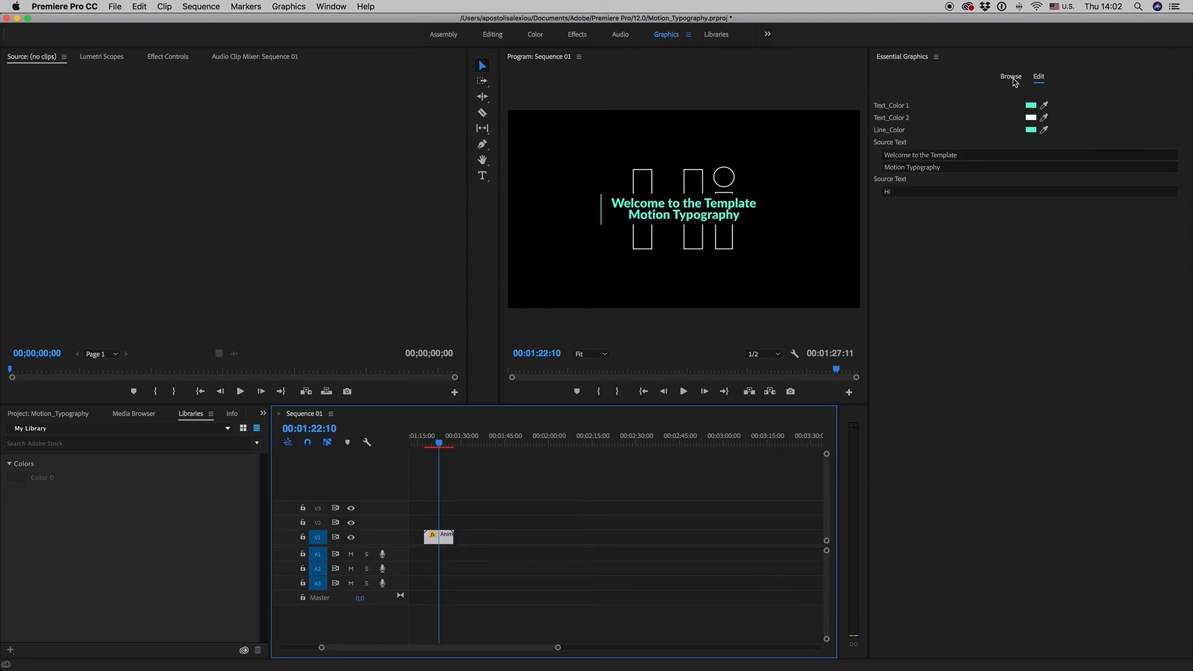
# Step: Replace the two title lines with 'Motion Typography' and 'Titles'
pyautogui.click(1010, 76)
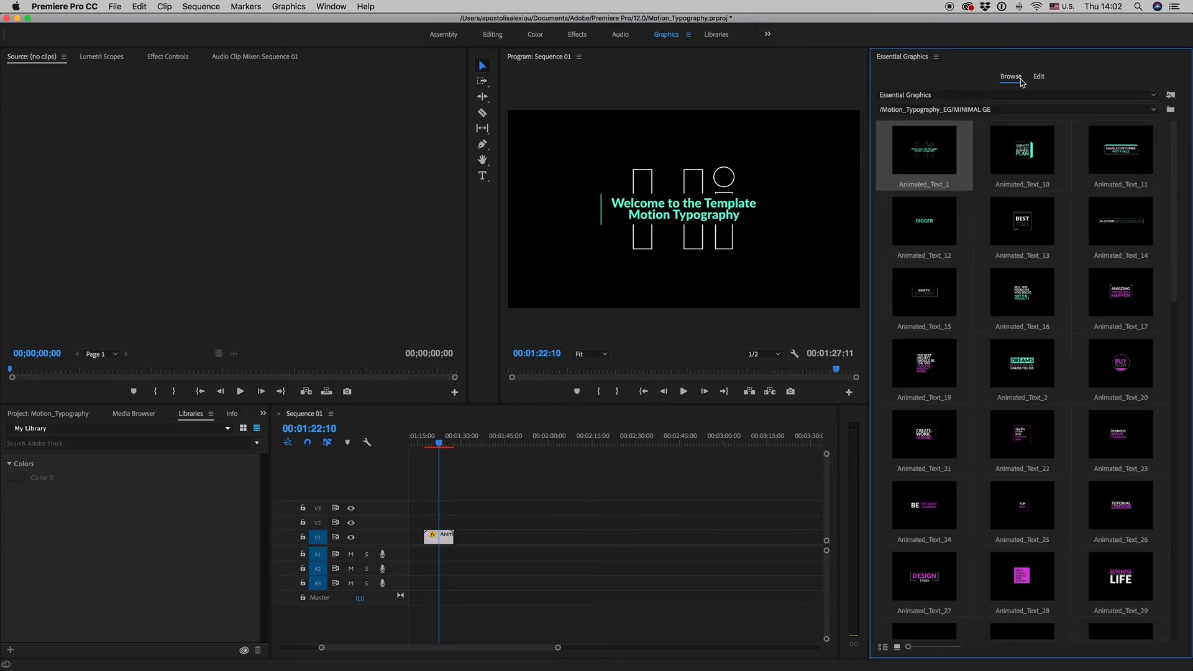
pyautogui.click(1037, 76)
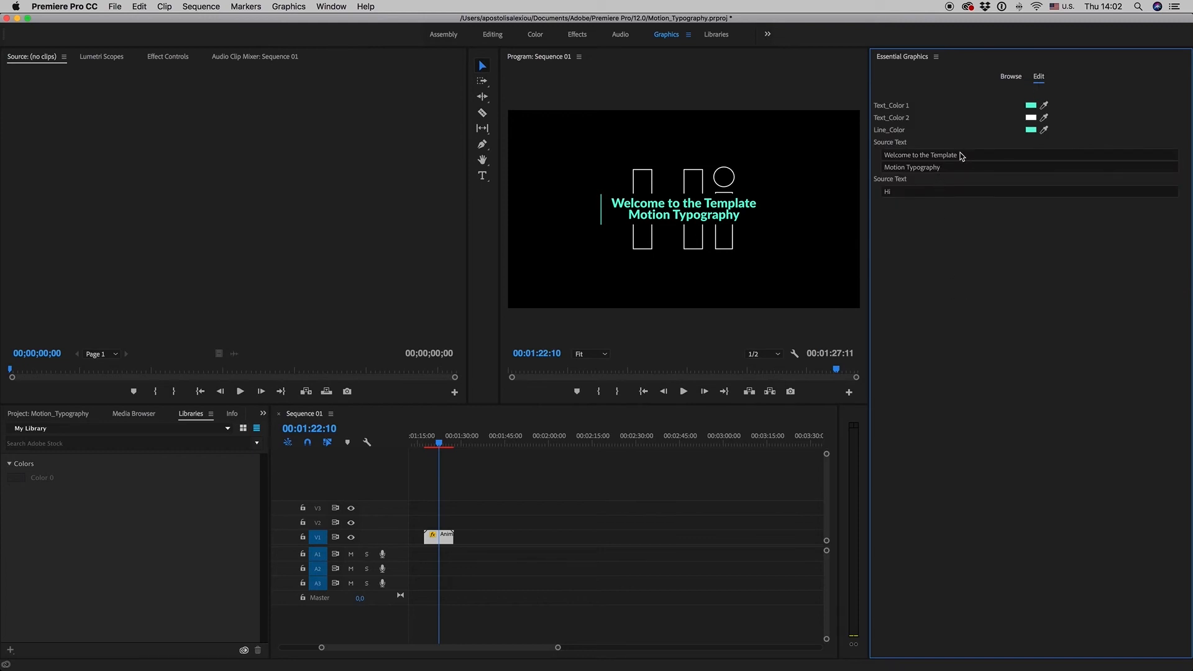
pyautogui.click(951, 155)
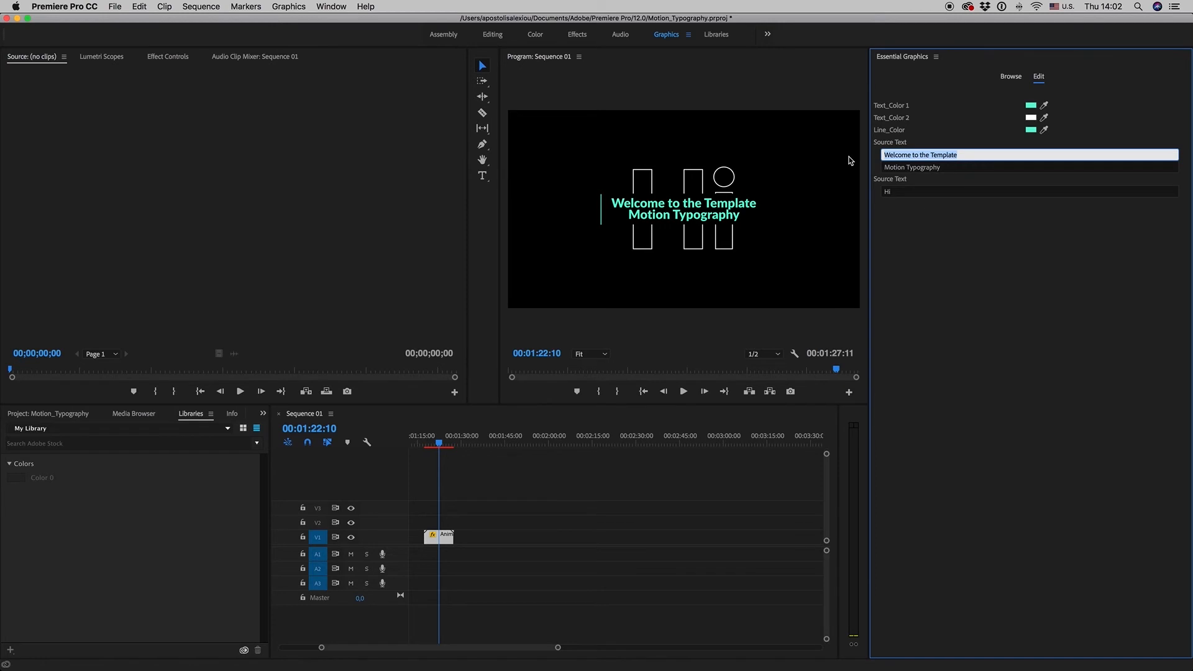
pyautogui.write('Motion Typography')
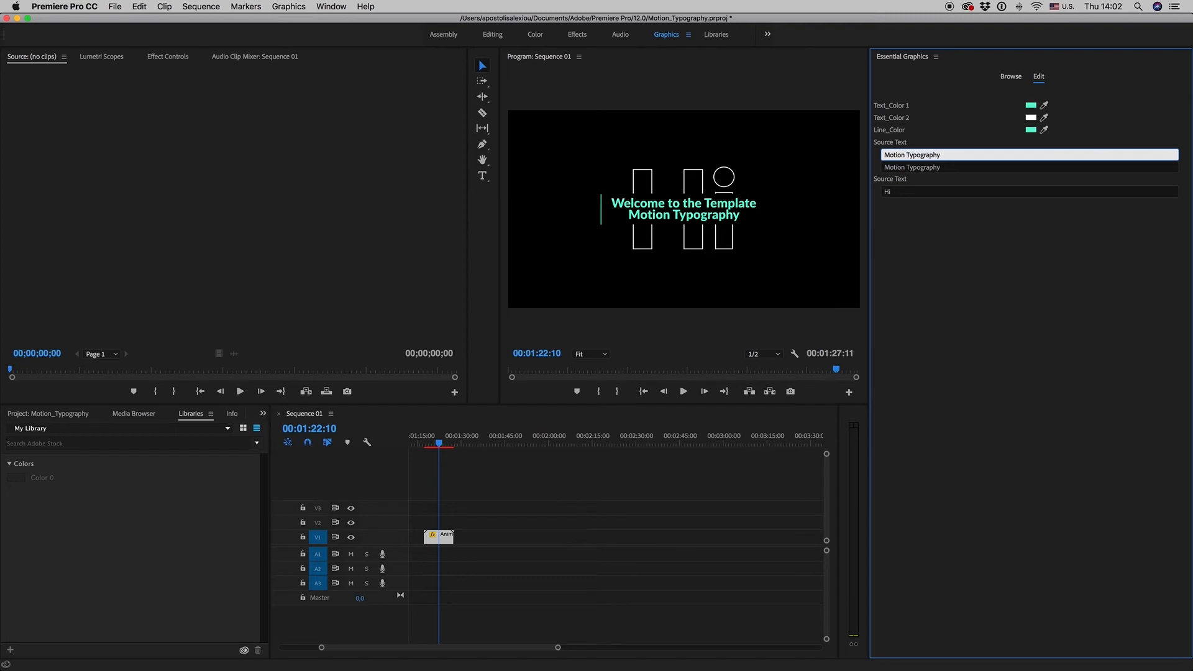
pyautogui.click(911, 167)
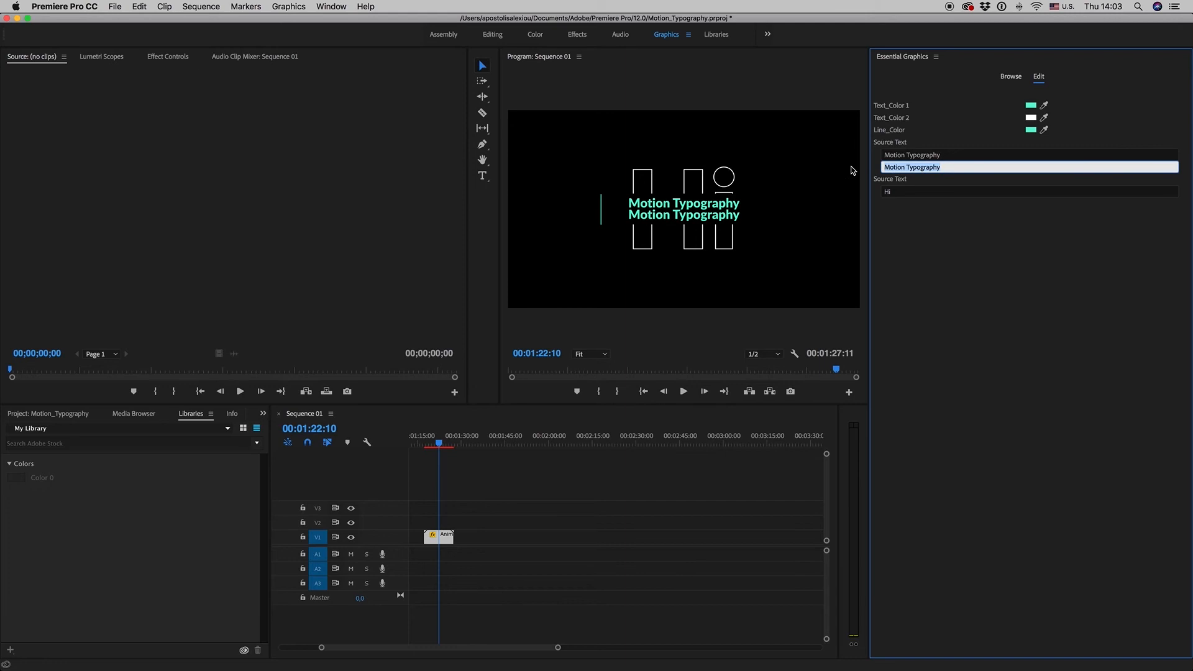
pyautogui.write('Titles')
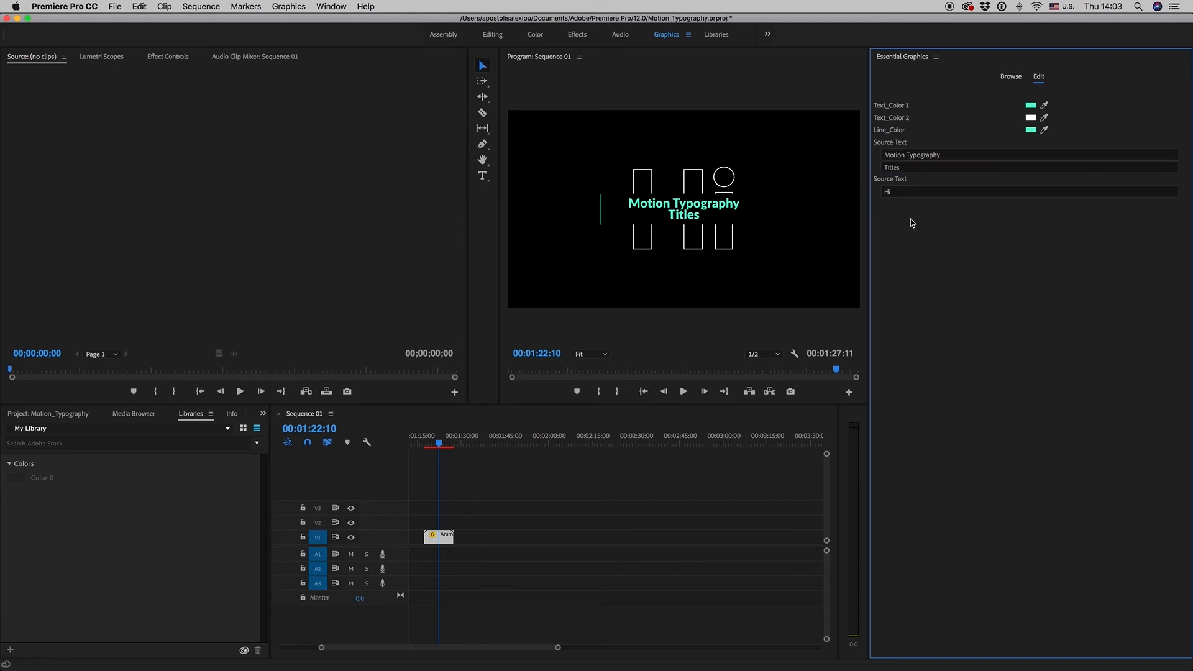
# Step: Replace the large background word with 'Hello', then with 'Yes'
pyautogui.click(1027, 191)
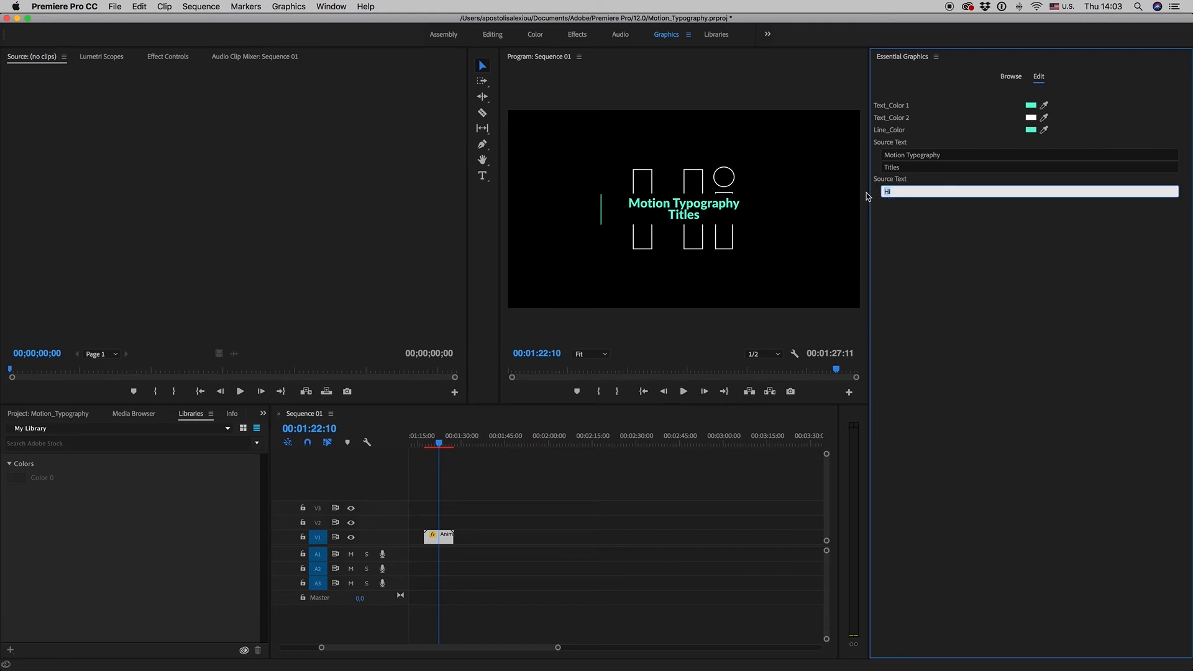
pyautogui.write('Hello')
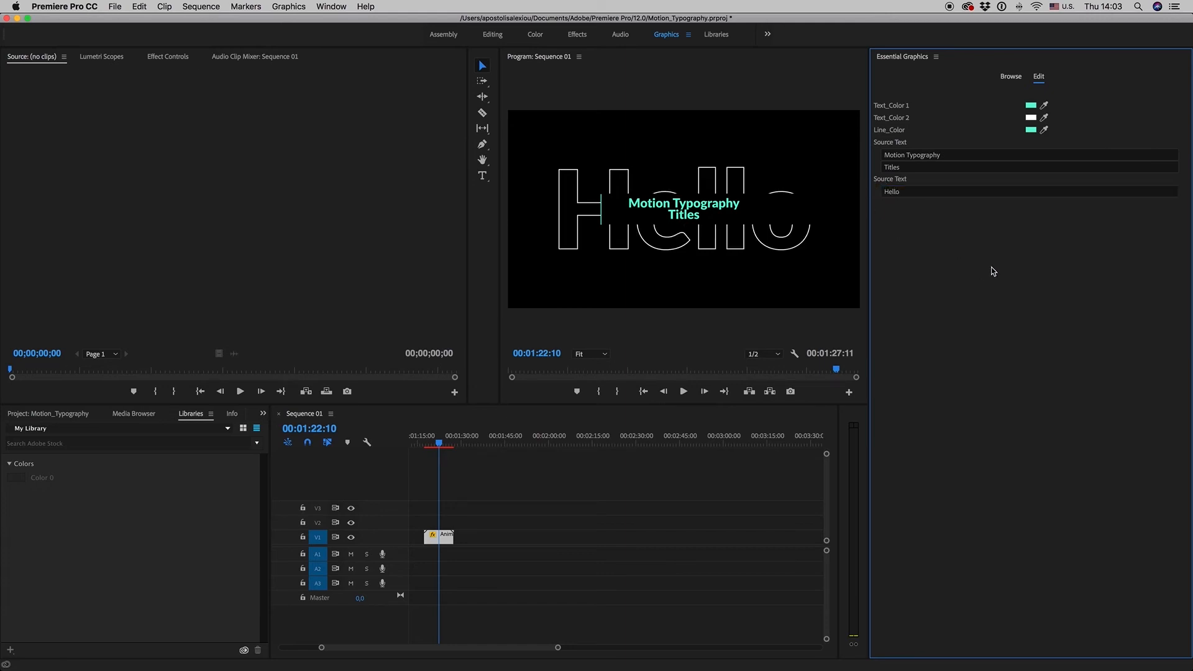
pyautogui.click(1028, 191)
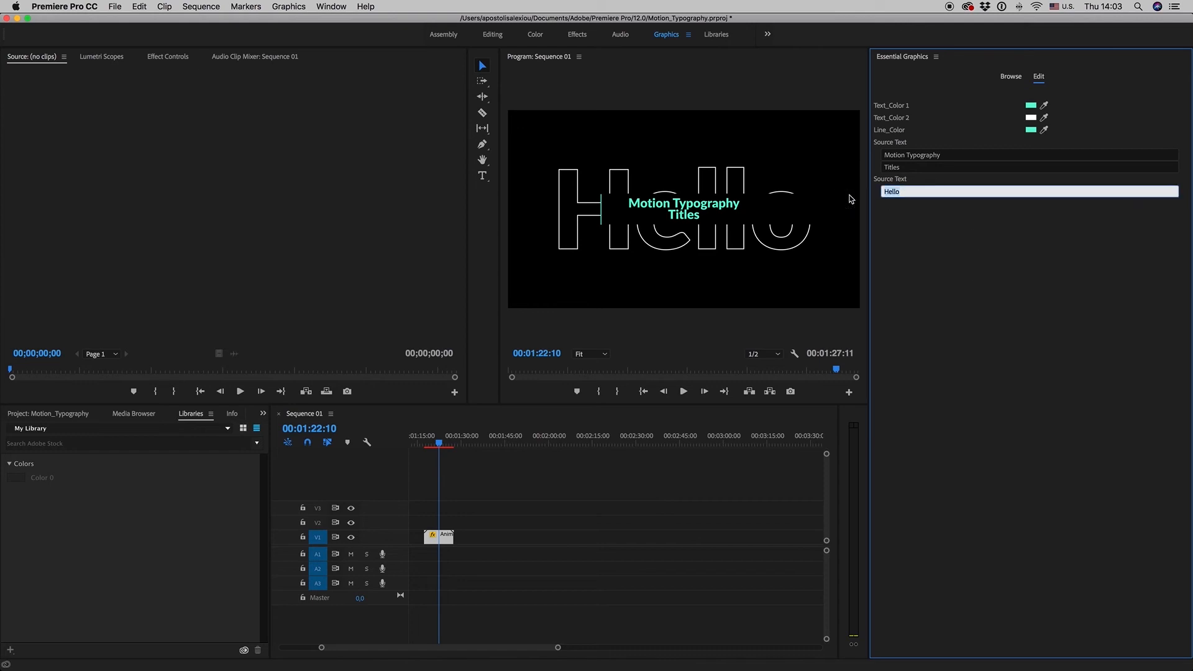
pyautogui.write('Yes')
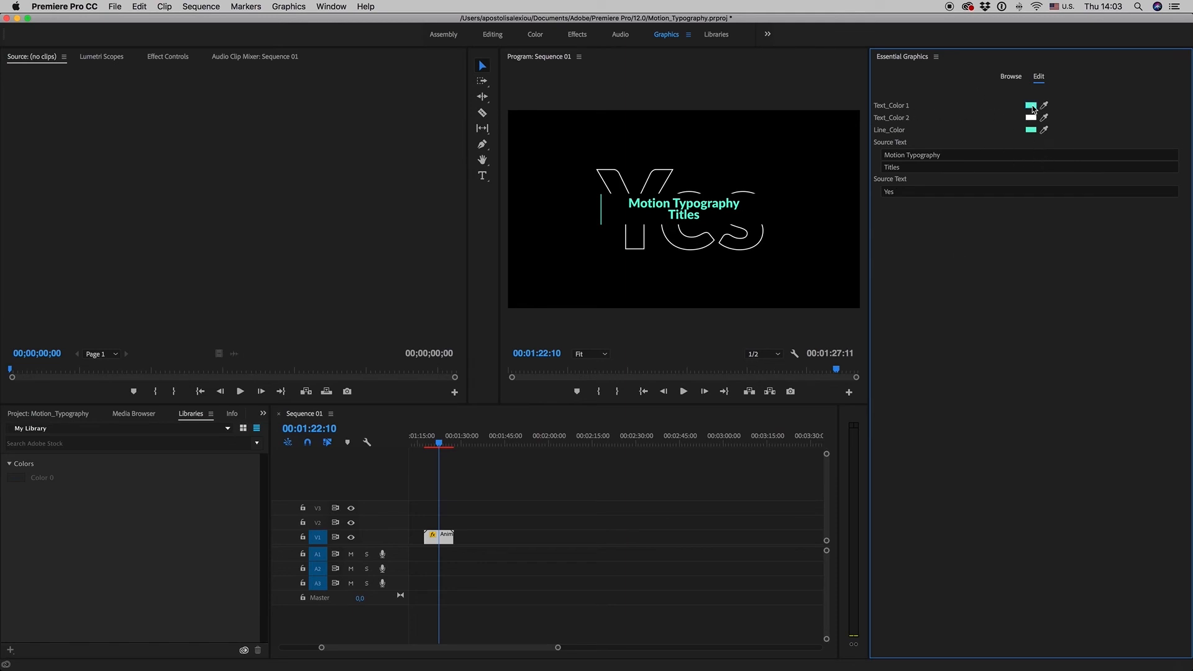
# Step: Set Text_Color_1 to red and Text_Color_2 to green, then return to Browse
pyautogui.click(1031, 104)
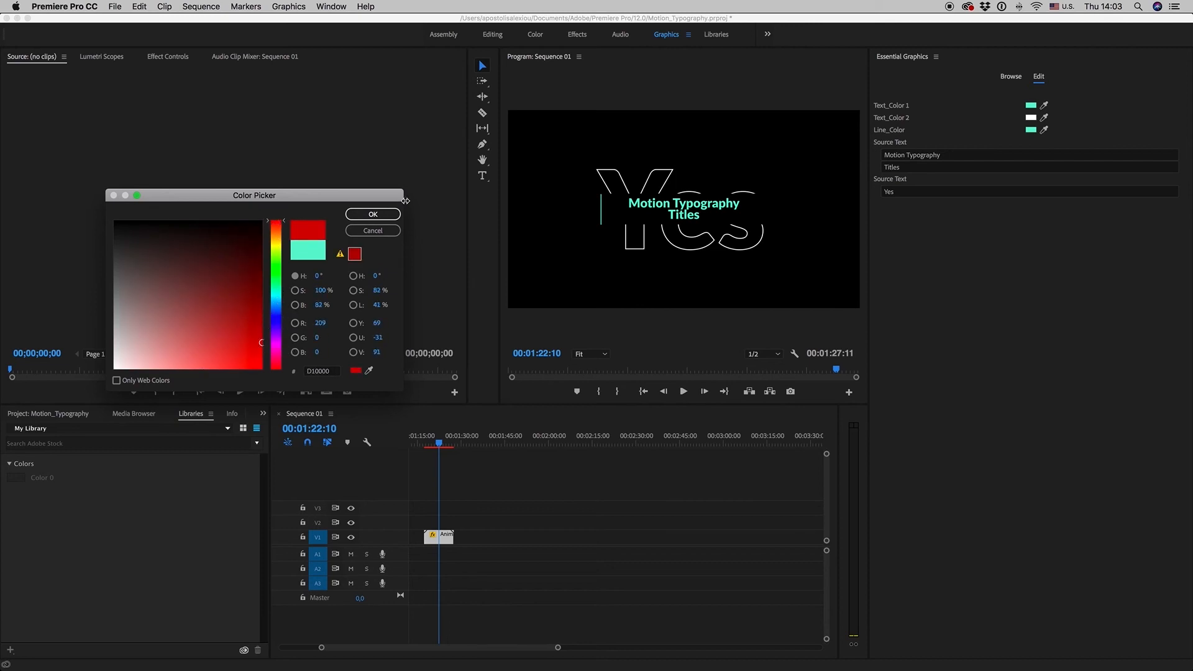
pyautogui.click(371, 213)
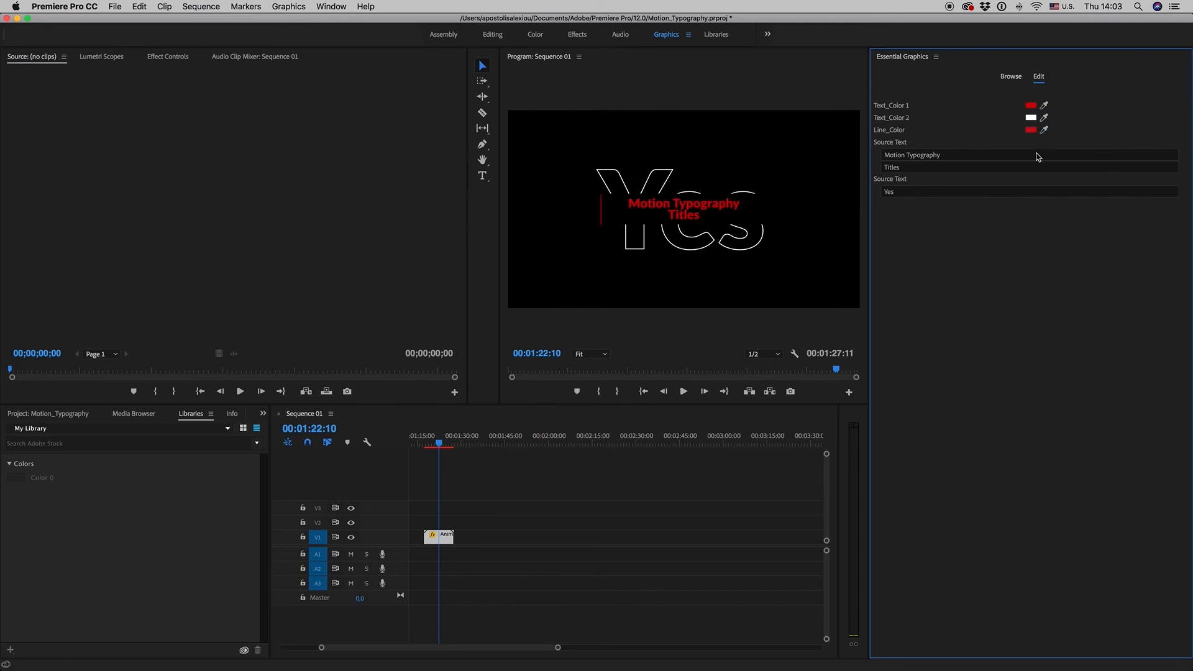
pyautogui.click(1031, 117)
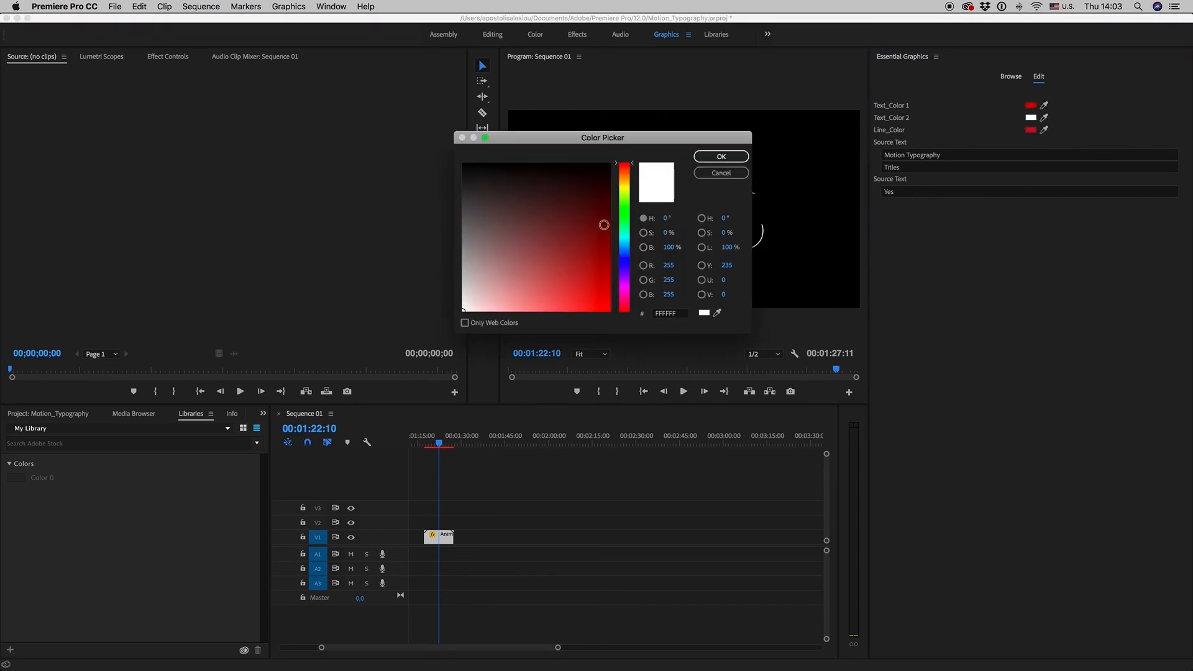
pyautogui.click(719, 157)
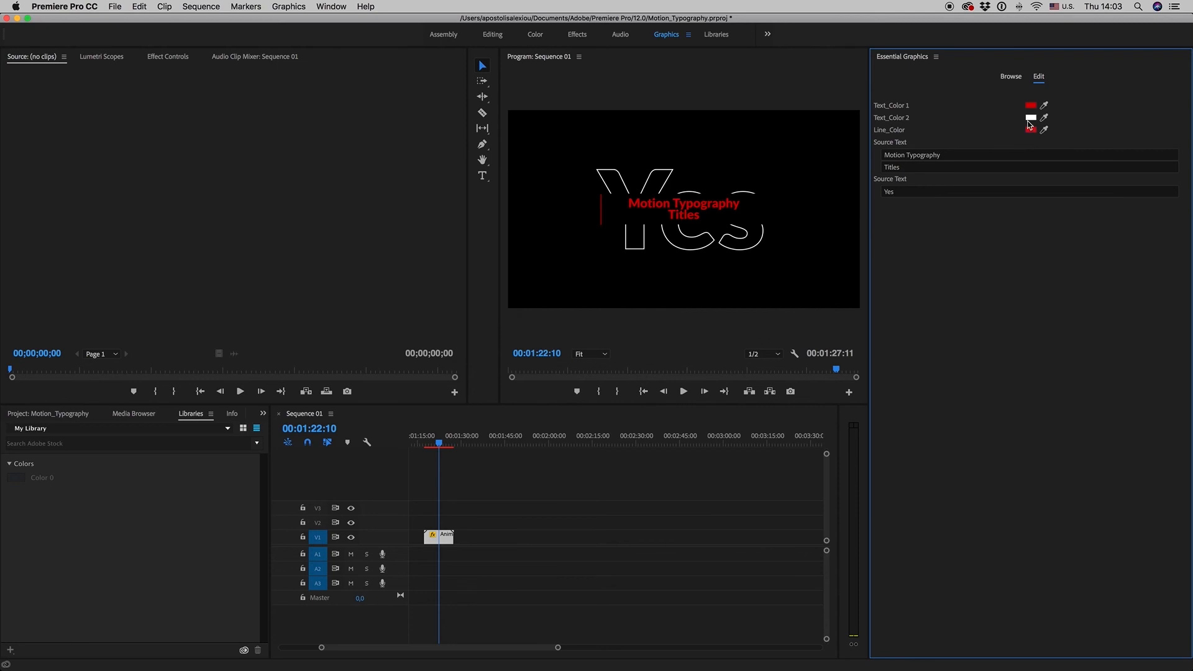
pyautogui.click(1029, 130)
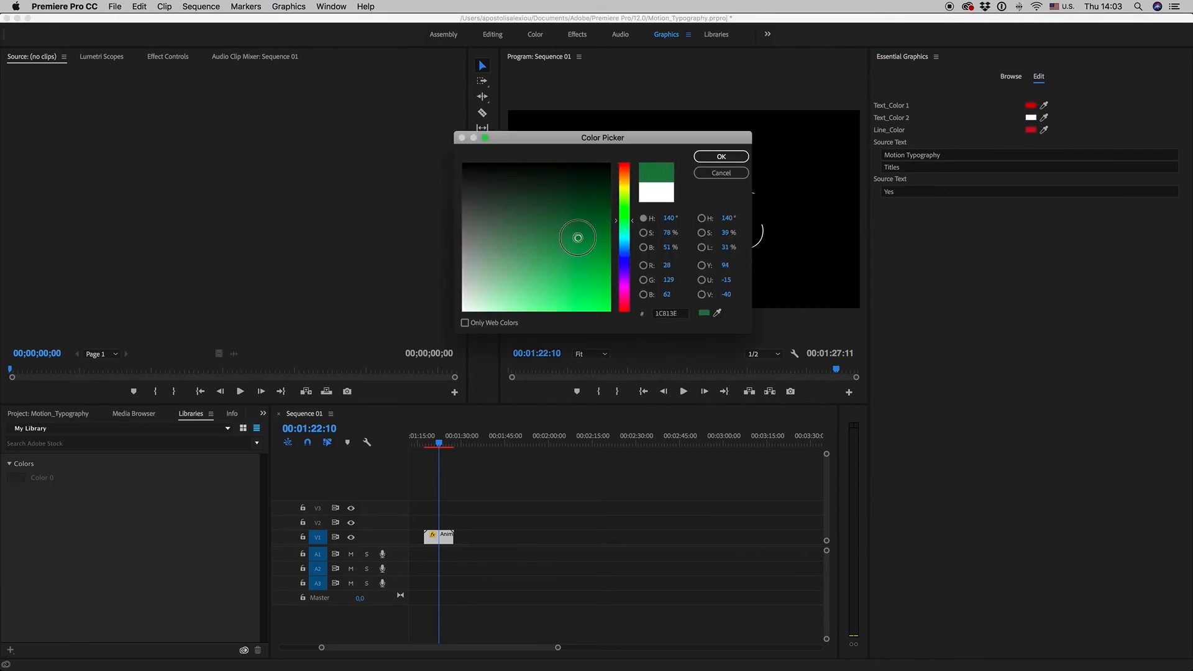
pyautogui.click(719, 157)
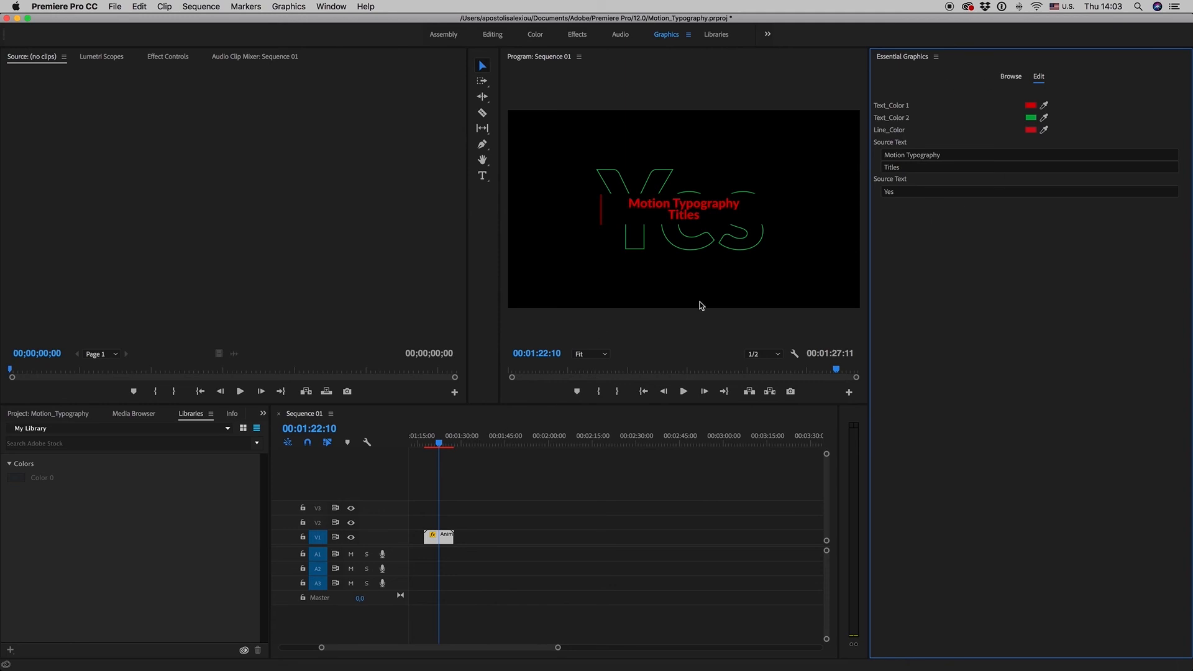
pyautogui.click(1009, 75)
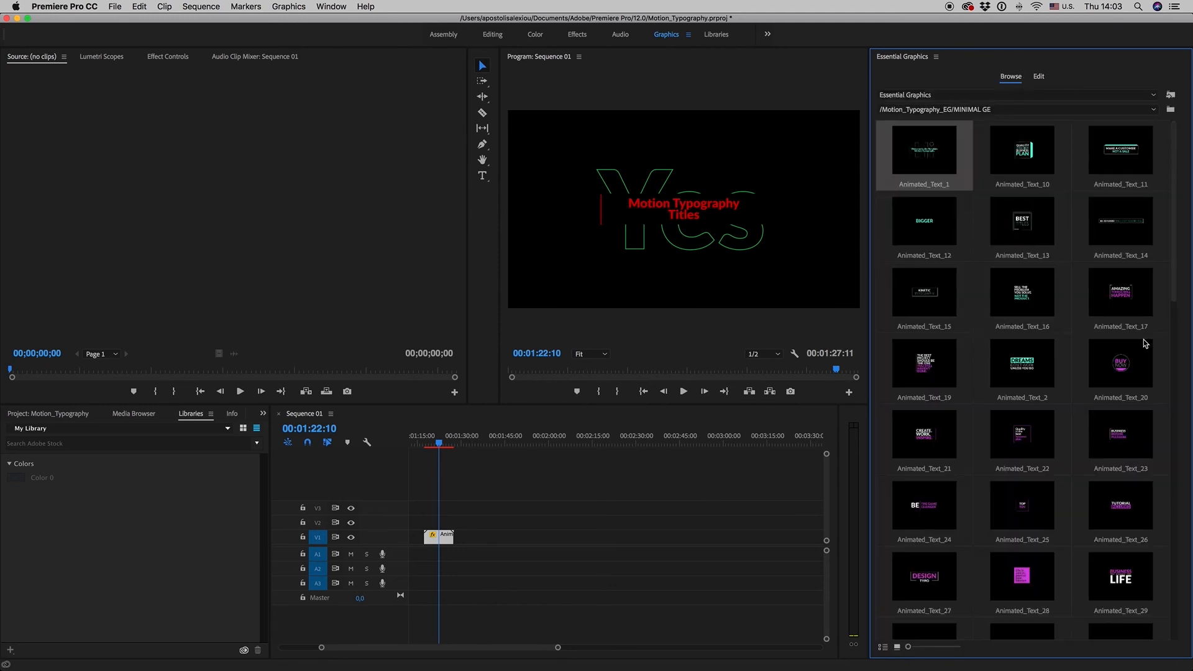
# Step: Place Animated_Text_19 on V1 after the first title and view its editable properties
pyautogui.moveTo(923, 360); pyautogui.dragTo(462, 502)
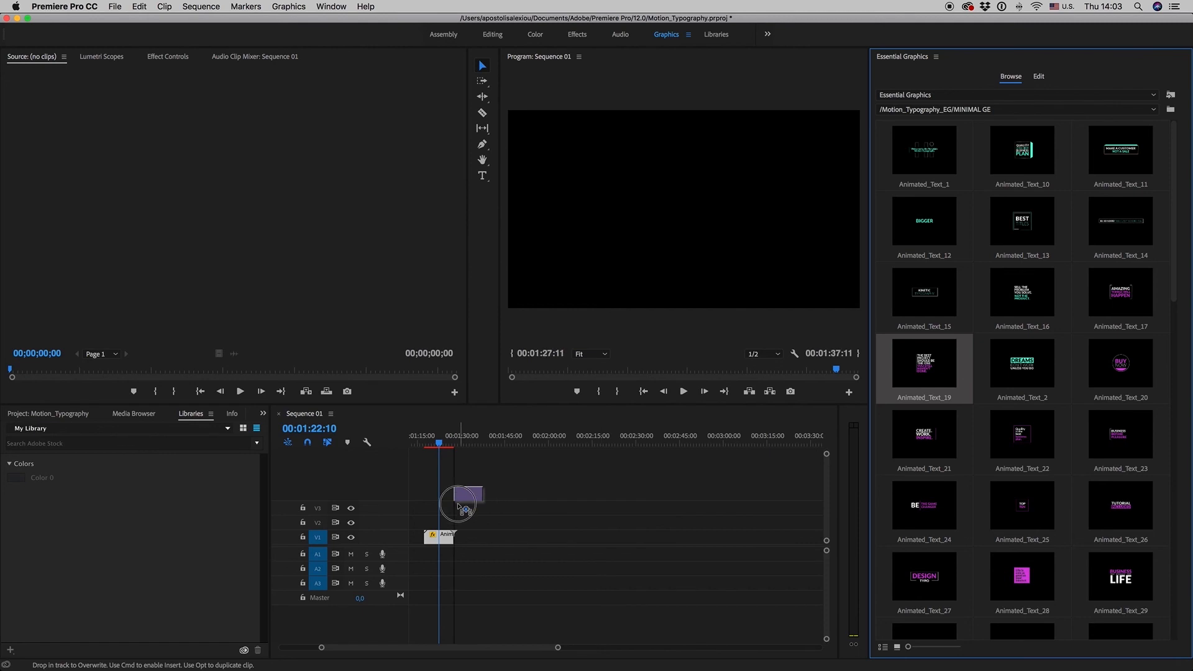
pyautogui.moveTo(923, 364); pyautogui.dragTo(496, 534)
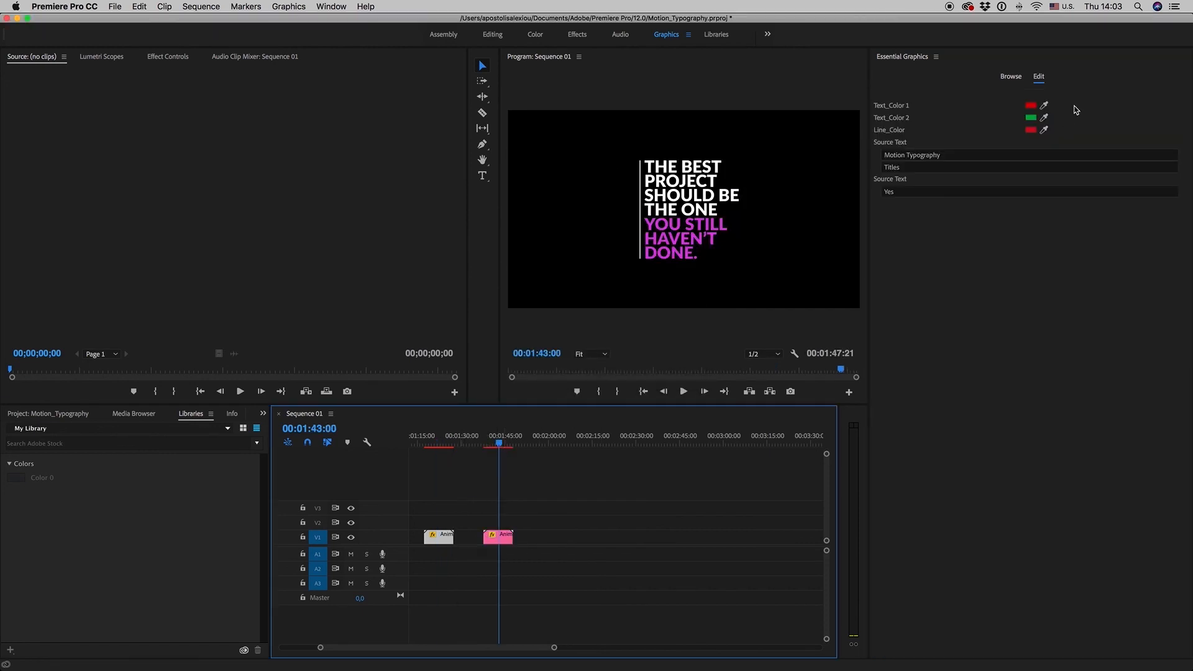
pyautogui.click(1010, 75)
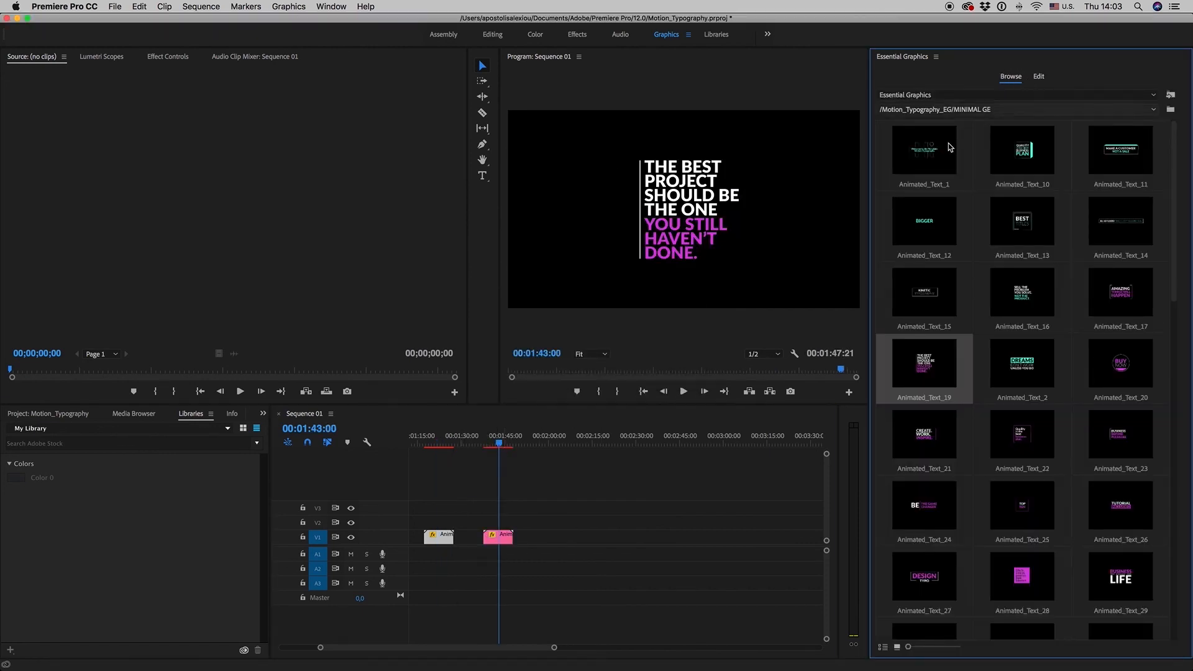
pyautogui.click(1037, 76)
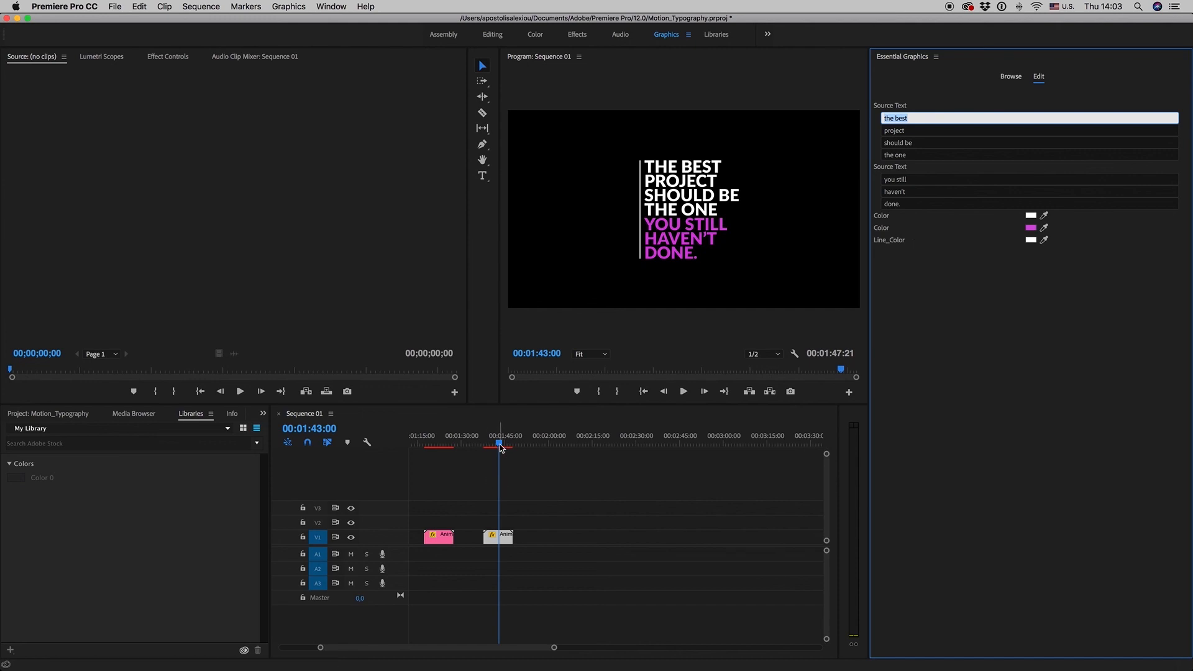
# Step: Expose the clip's Motion settings in Effect Controls to shift Position X to 1637
pyautogui.click(498, 442)
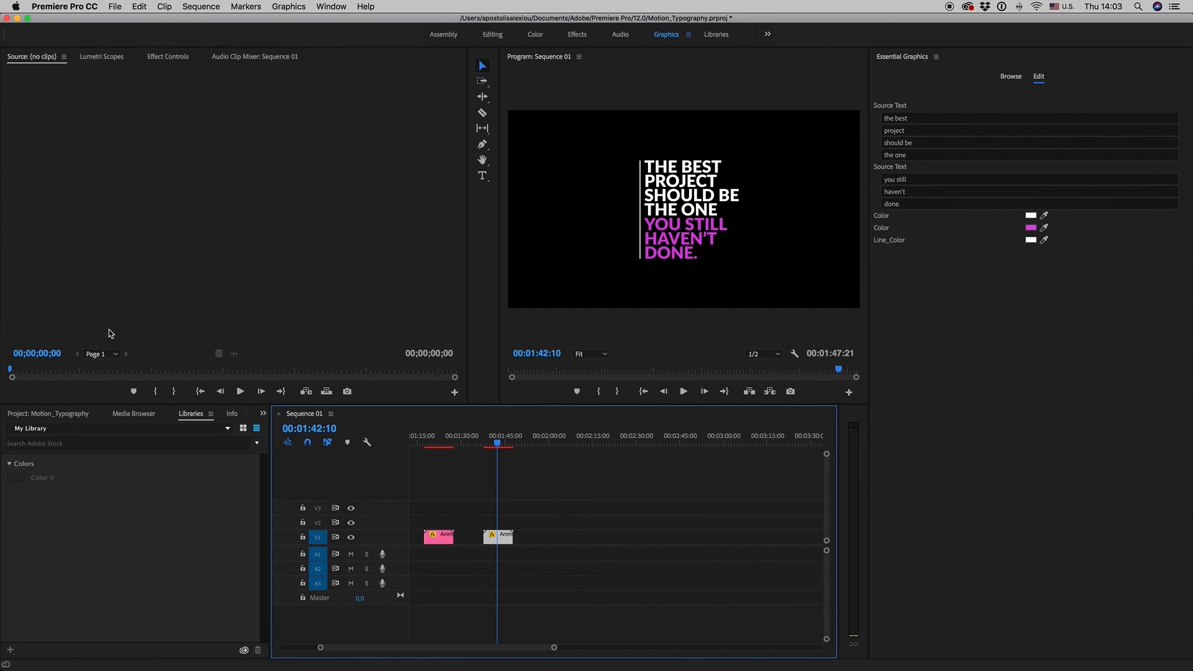
pyautogui.moveTo(174, 60)
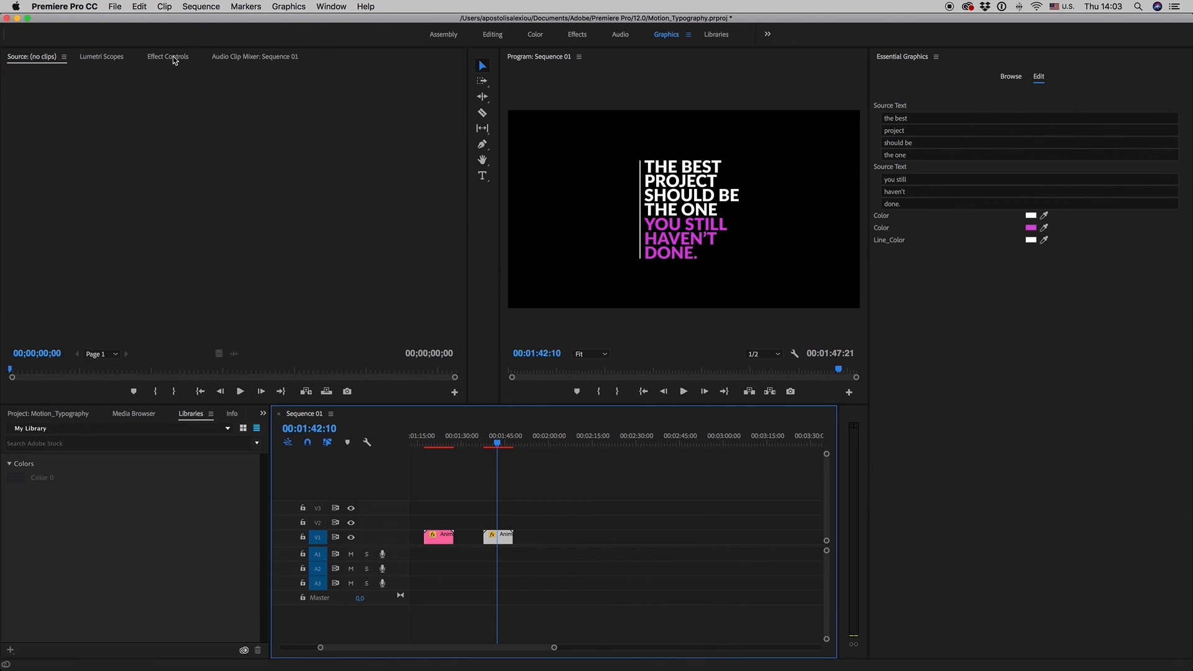
pyautogui.click(168, 56)
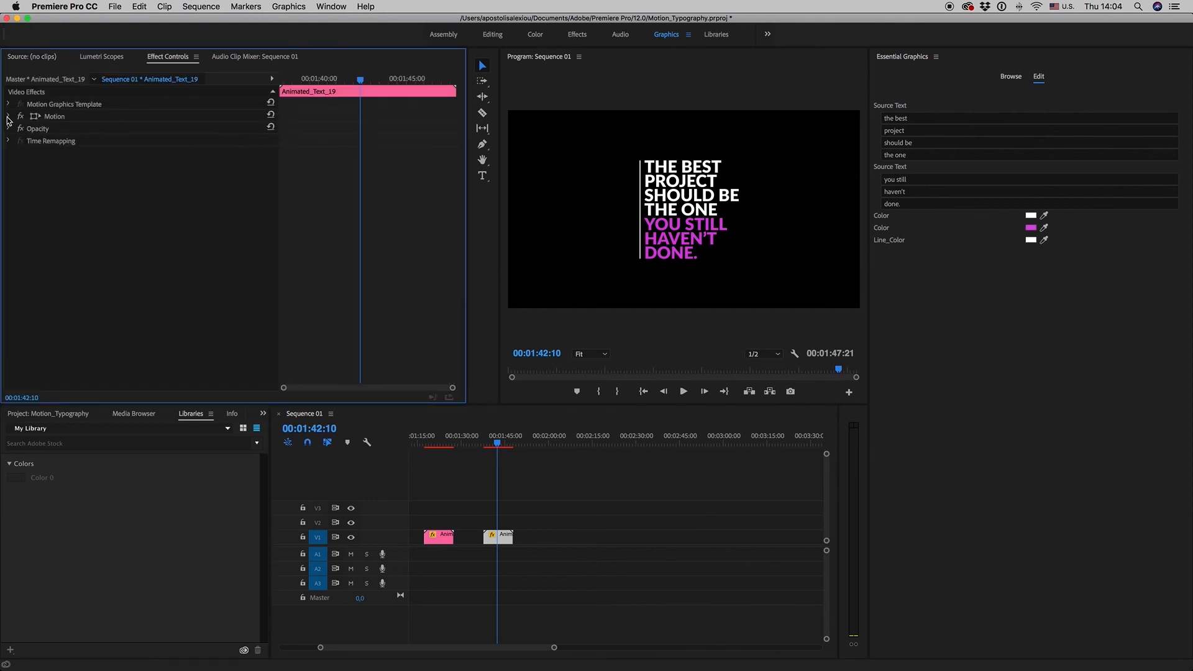
pyautogui.click(7, 116)
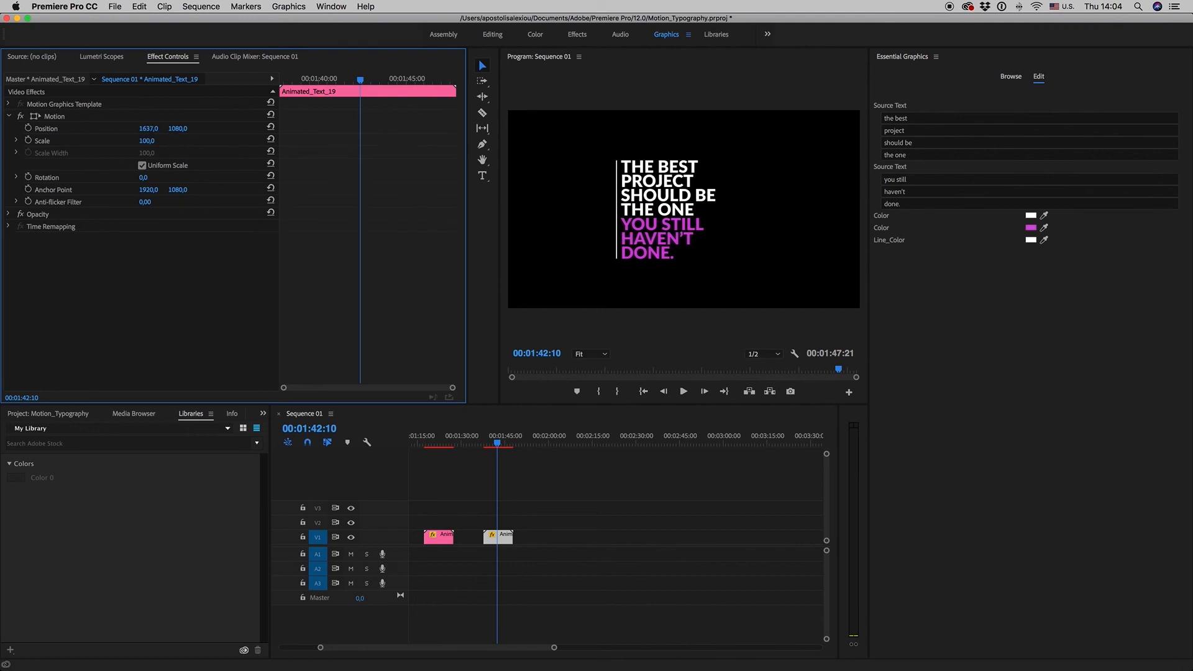